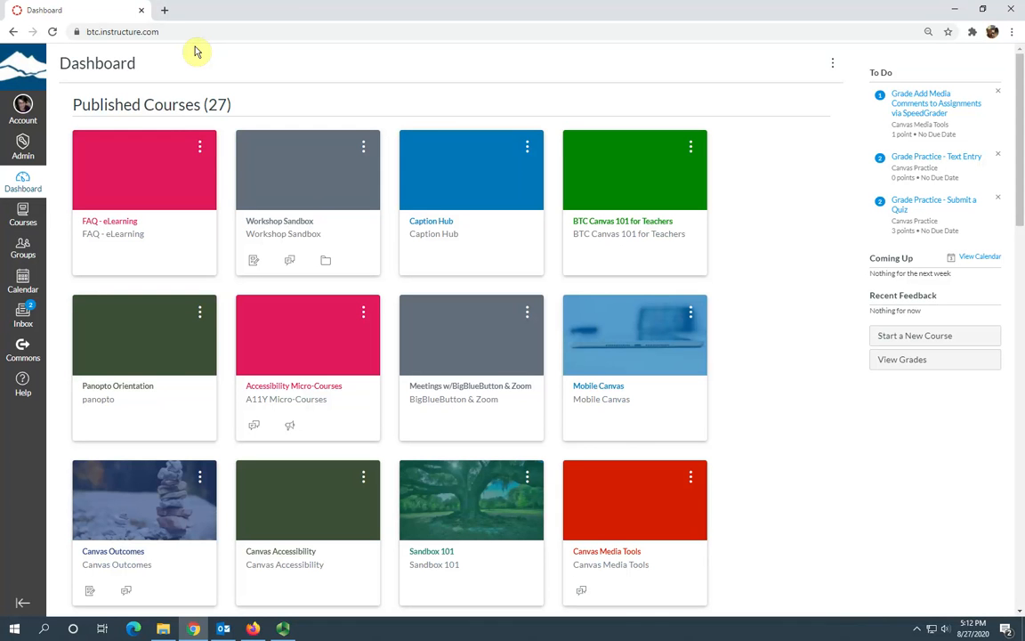
{"action": "mouse_move", "coordinate": [187, 68]}
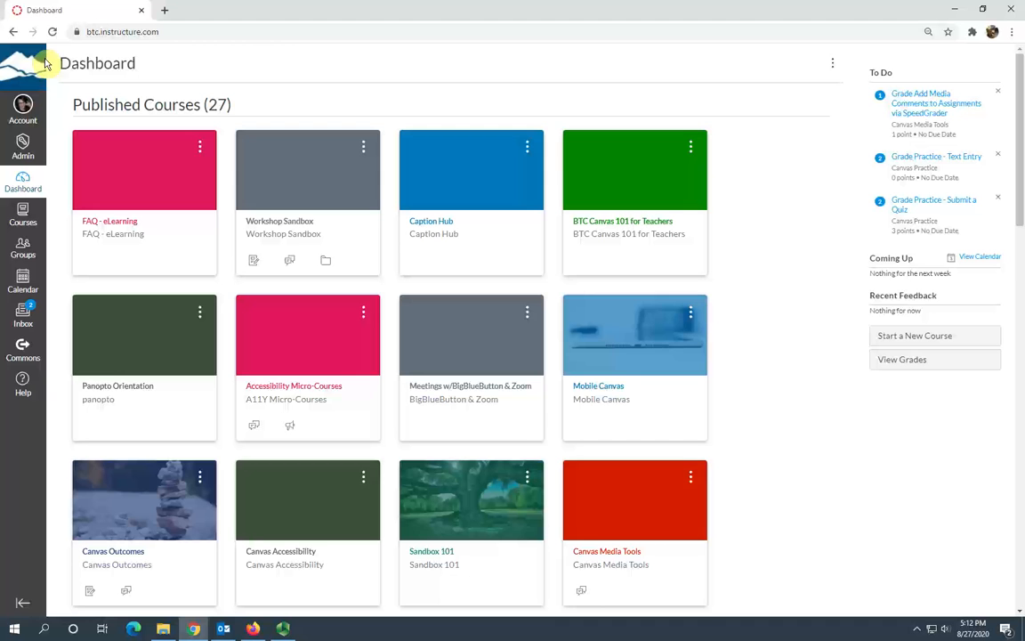
{"action": "mouse_move", "coordinate": [22, 317]}
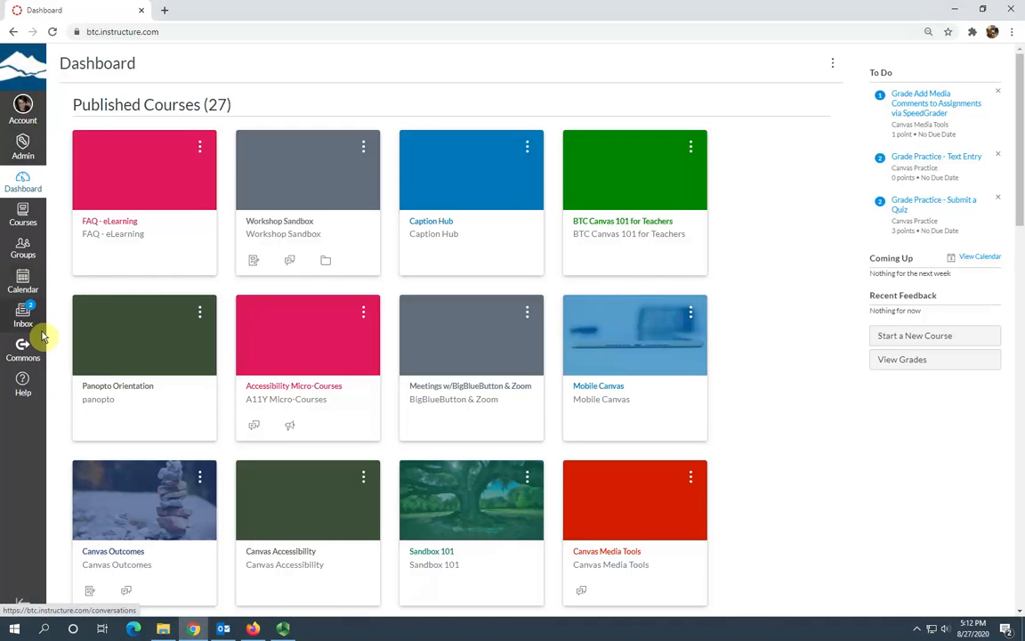
Go from the Canvas dashboard to the Commons shared-resource library.
{"action": "left_click", "coordinate": [24, 349]}
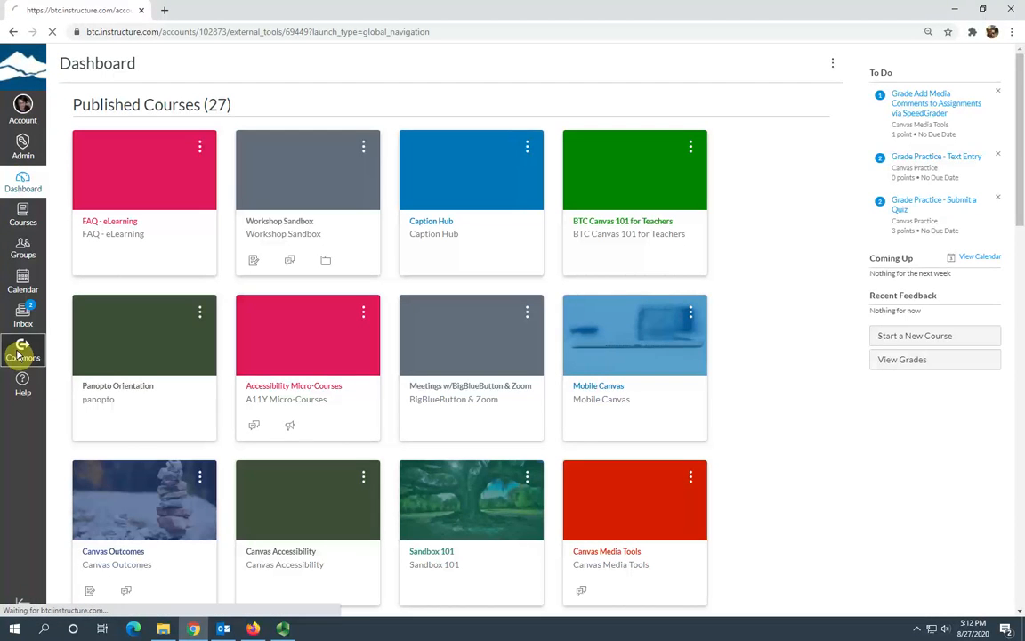
Search Commons for 'moving online template' to list the six matching shared courses.
{"action": "left_click", "coordinate": [21, 349]}
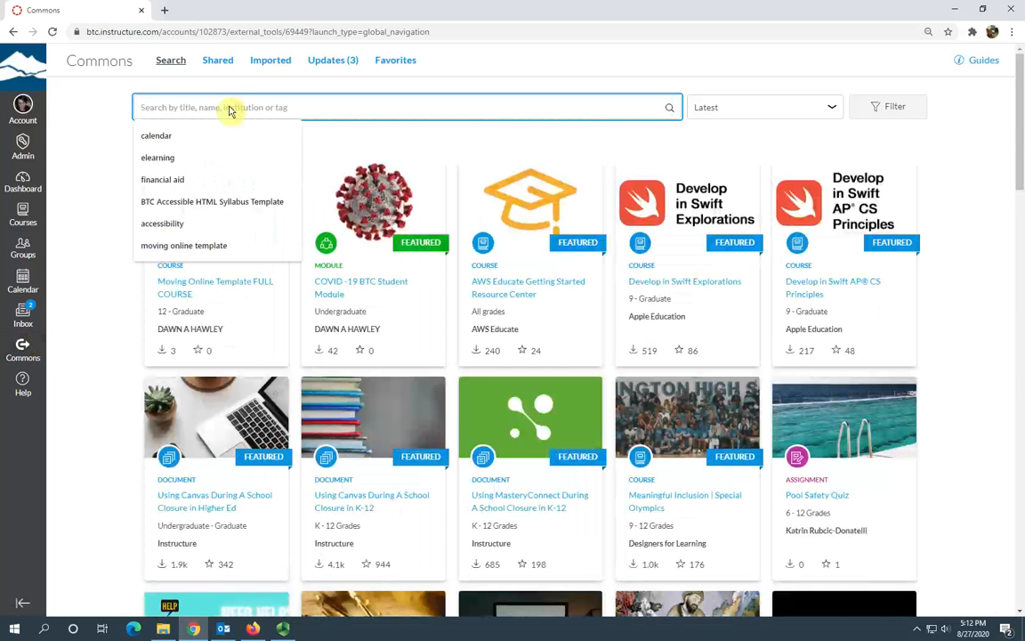
{"action": "type", "text": "m"}
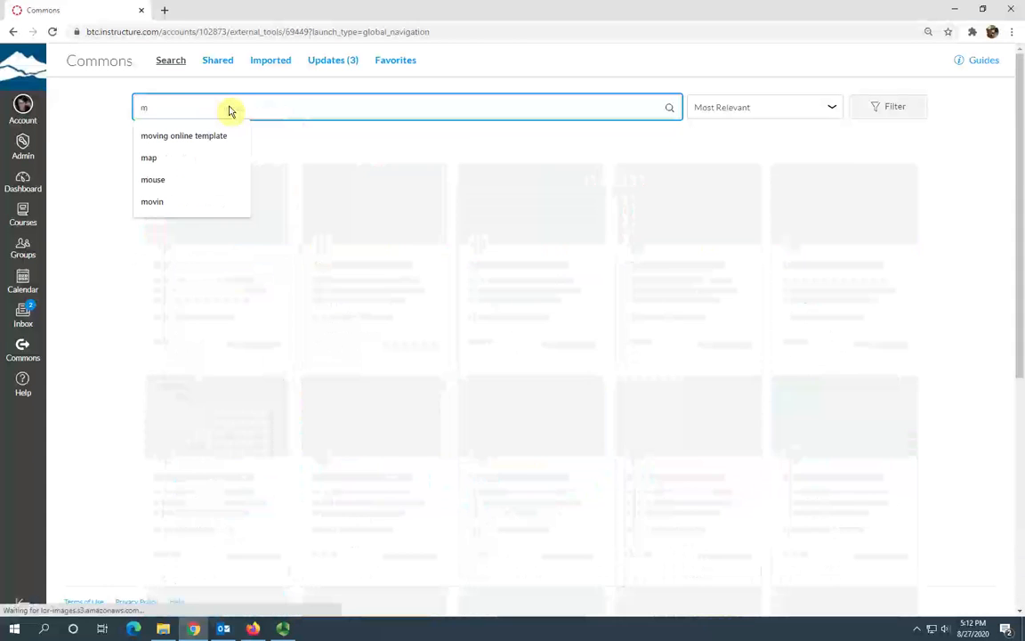
{"action": "type", "text": "ving"}
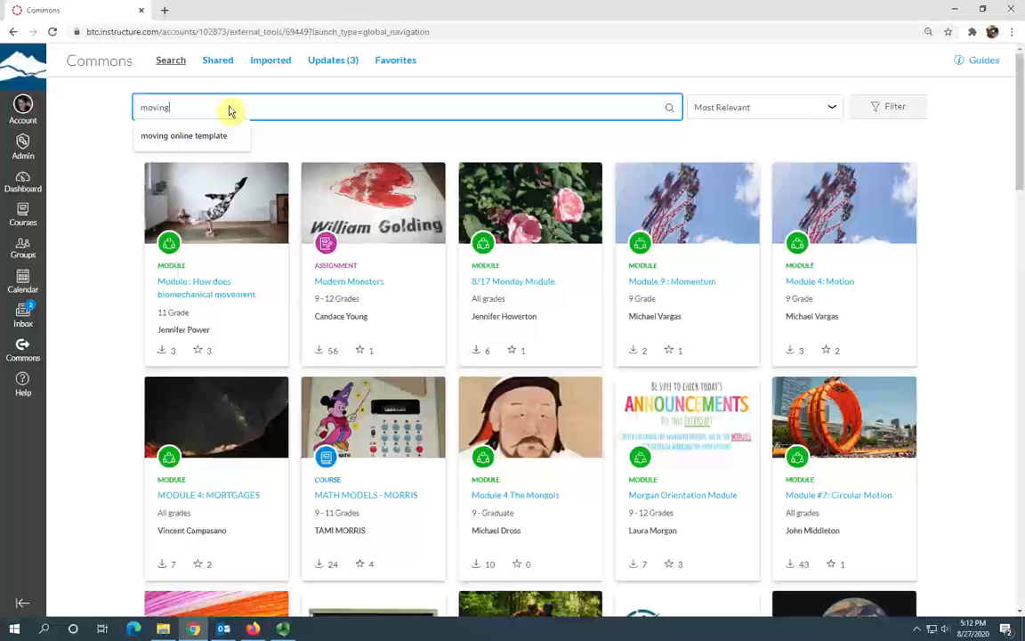
{"action": "left_click", "coordinate": [185, 135]}
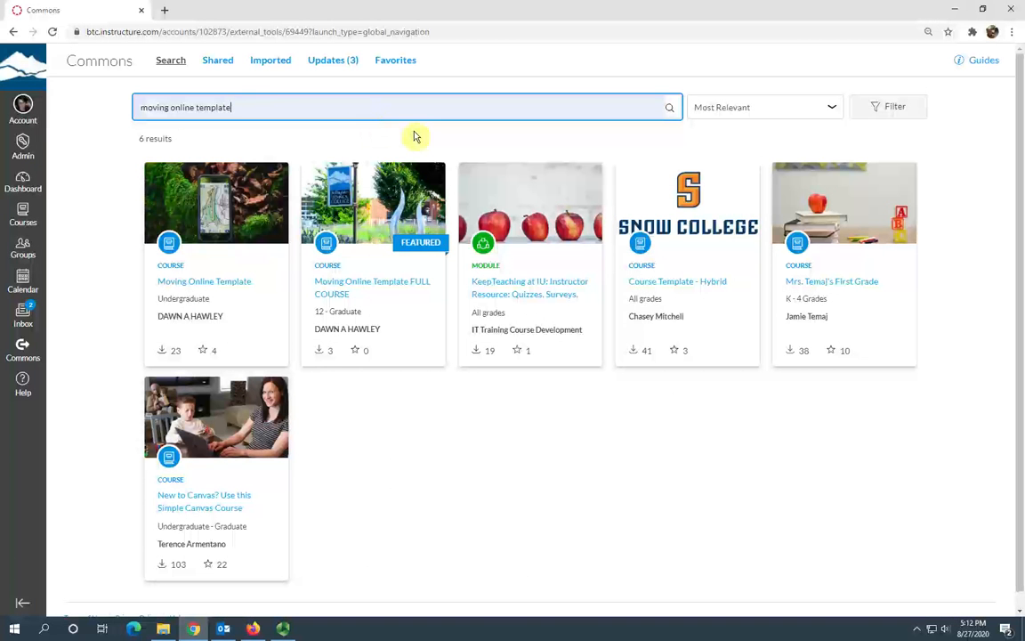
{"action": "mouse_move", "coordinate": [337, 205]}
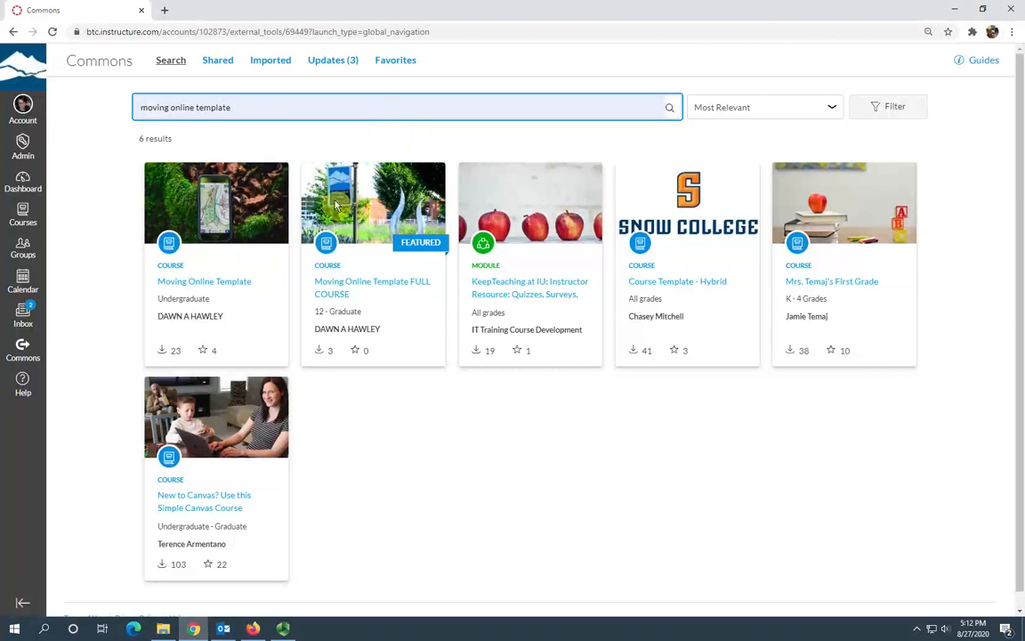
{"action": "mouse_move", "coordinate": [294, 320]}
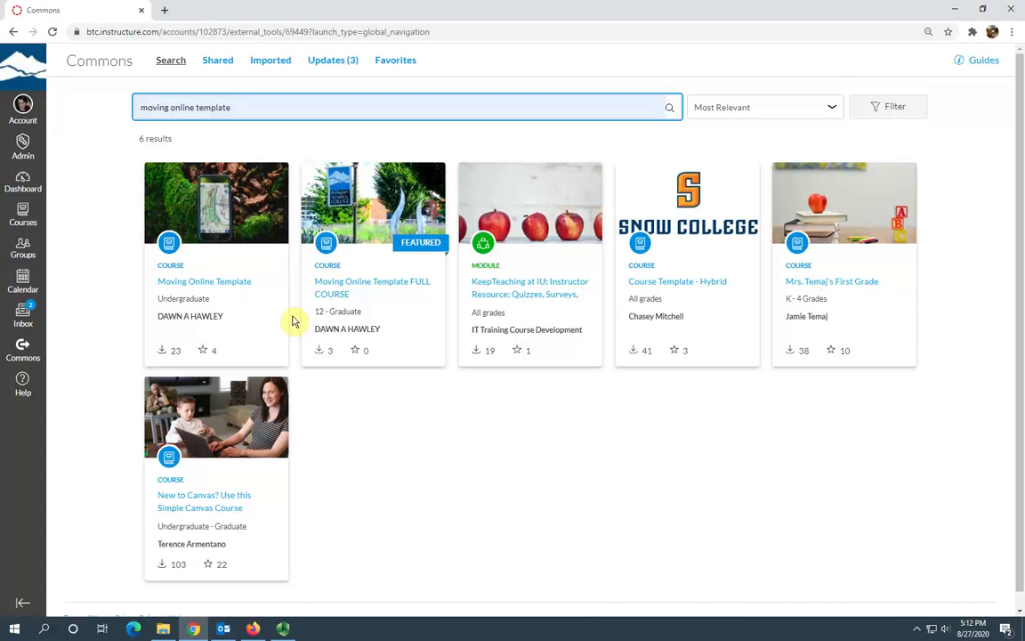
{"action": "mouse_move", "coordinate": [427, 176]}
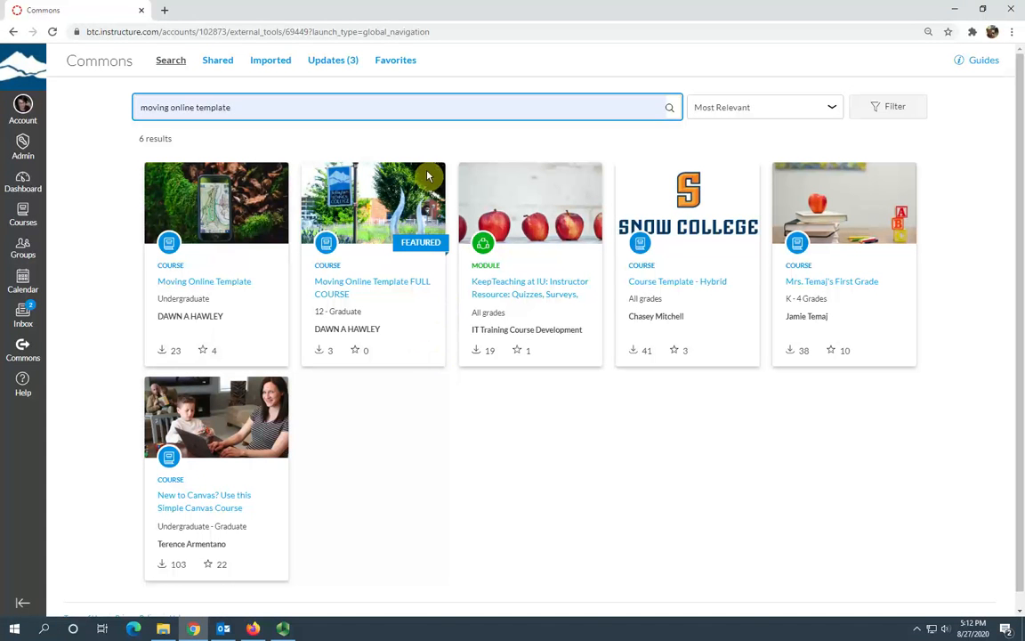
{"action": "mouse_move", "coordinate": [380, 285]}
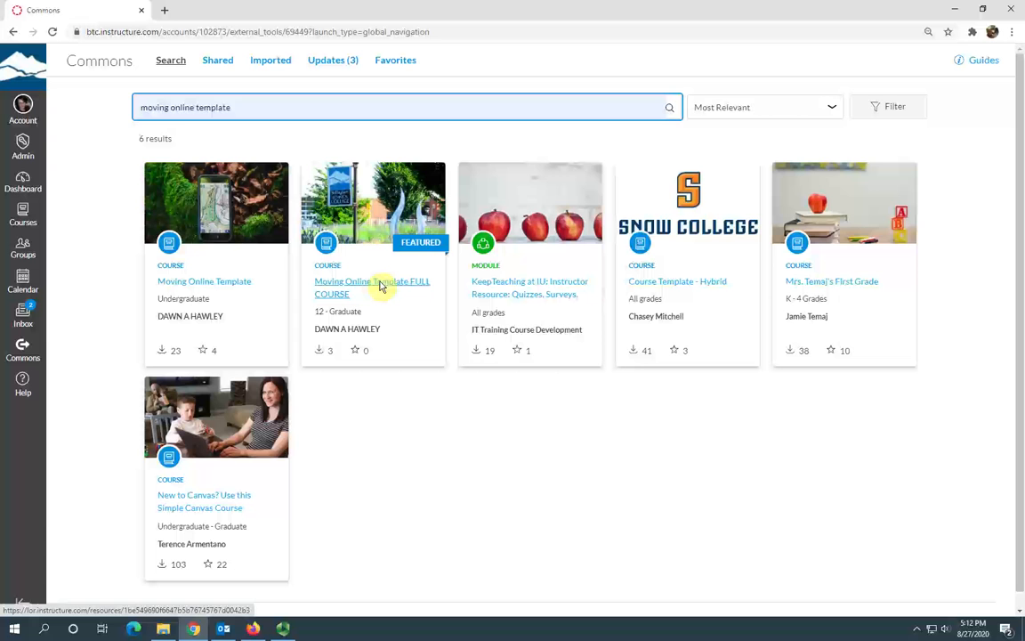
View the Moving Online Template FULL COURSE detail page with its module list.
{"action": "left_click", "coordinate": [372, 288]}
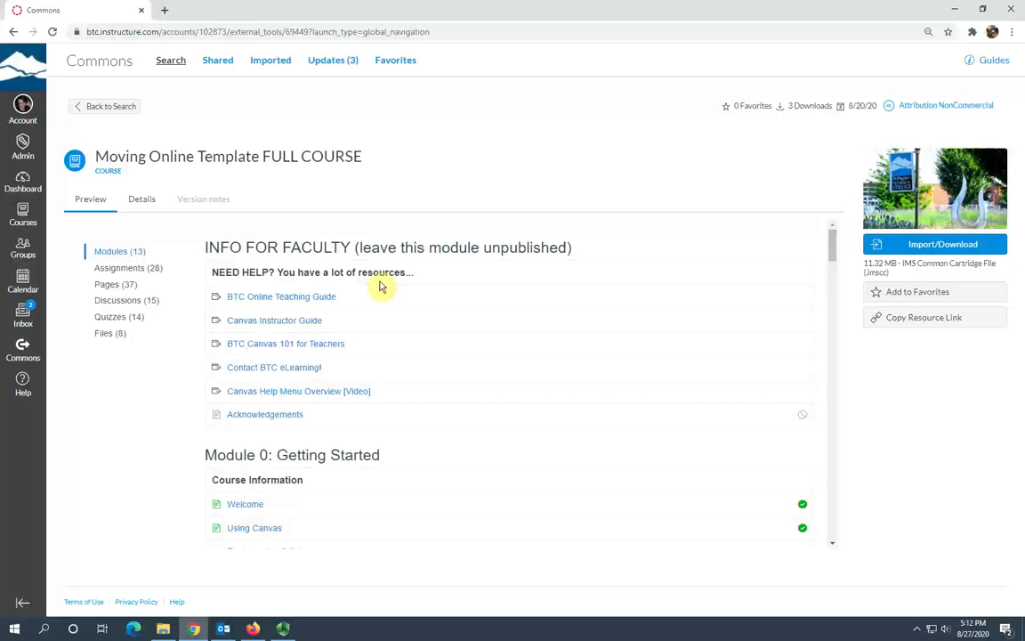
{"action": "mouse_move", "coordinate": [301, 459]}
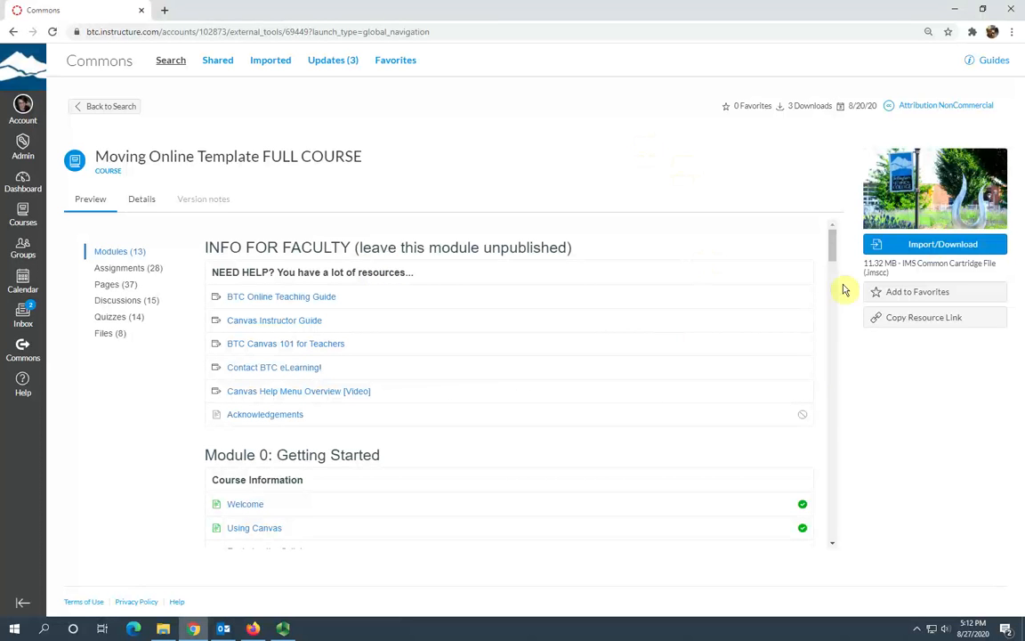
{"action": "mouse_move", "coordinate": [935, 252]}
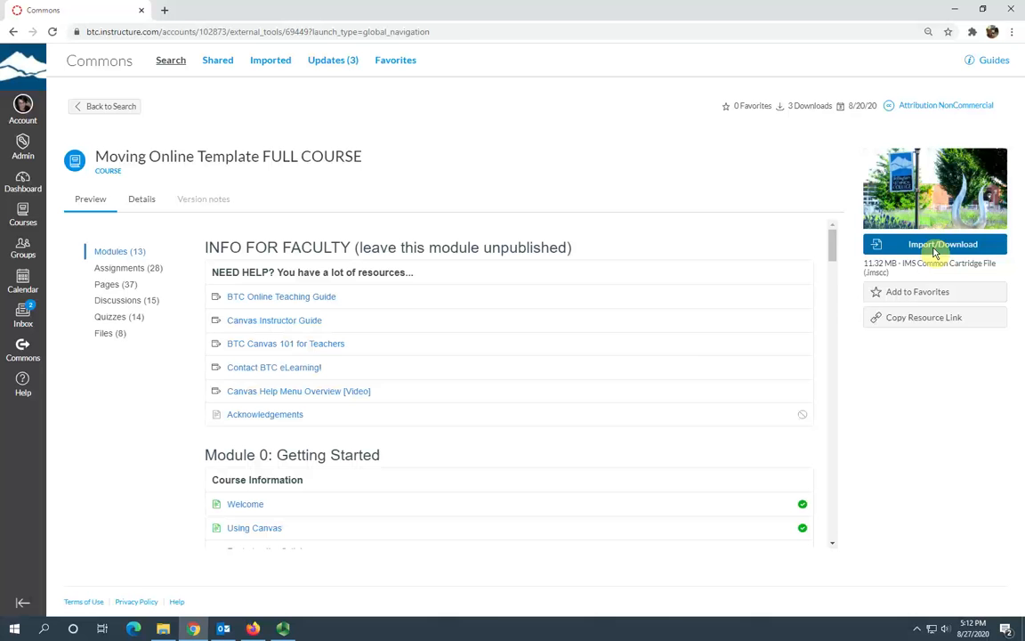
Choose A1 test course as the import target in the Import/Download panel.
{"action": "left_click", "coordinate": [934, 243]}
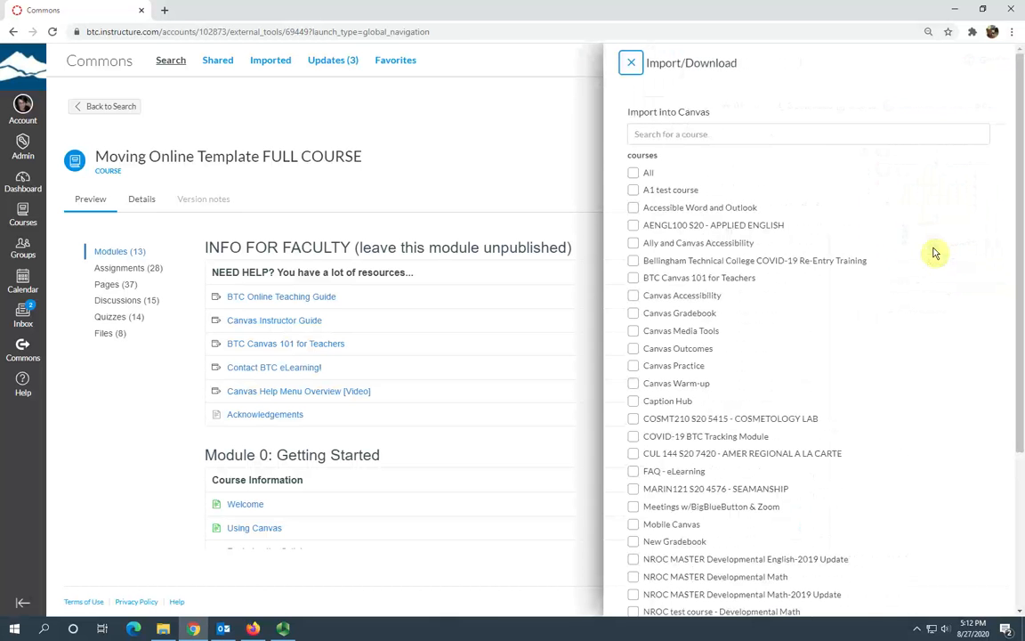
{"action": "mouse_move", "coordinate": [626, 155]}
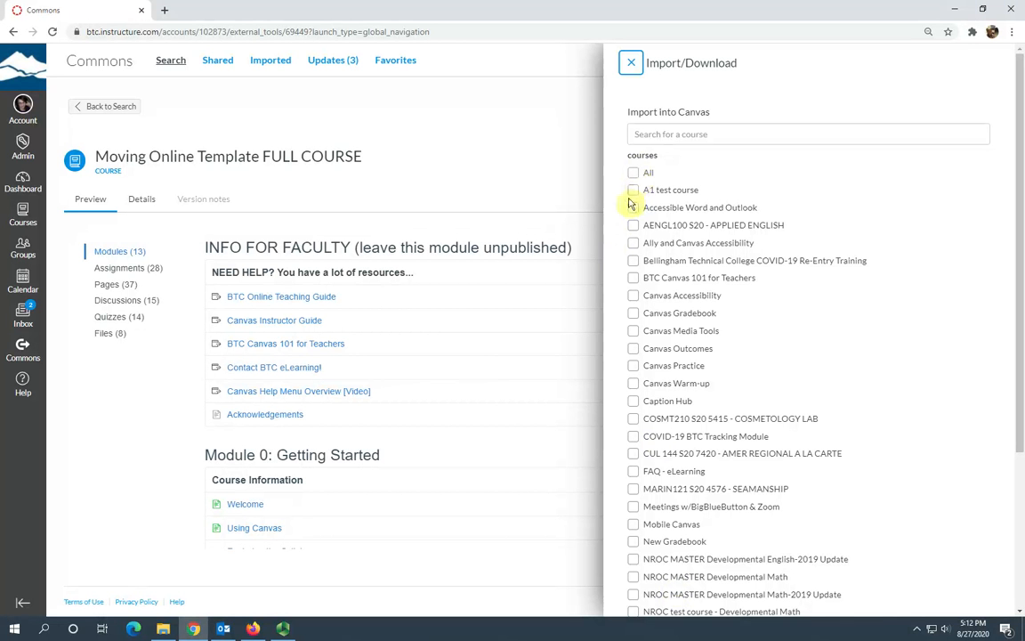
{"action": "left_click", "coordinate": [634, 188]}
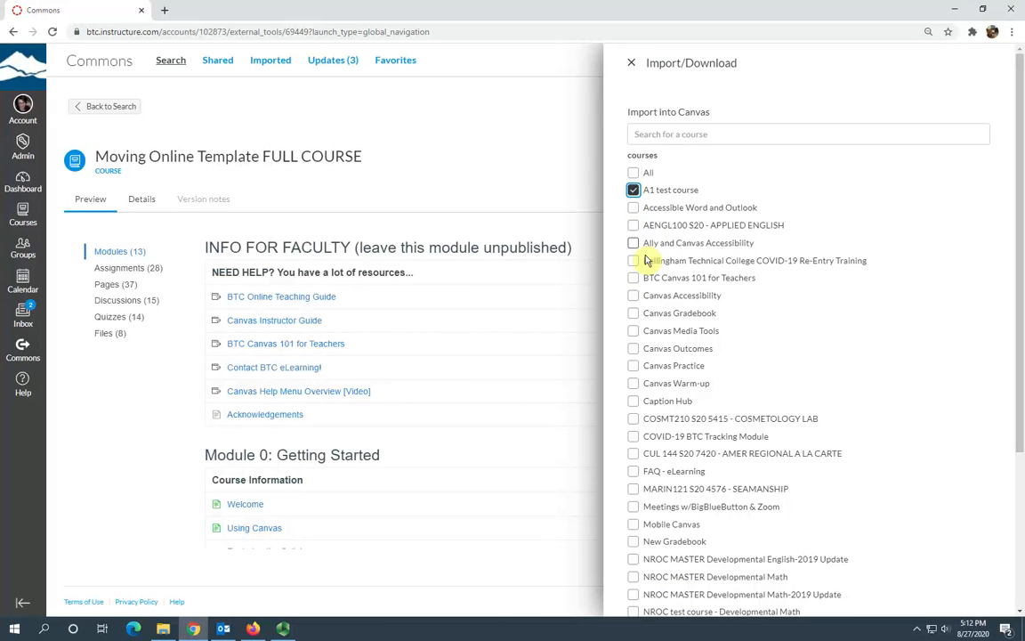
{"action": "mouse_move", "coordinate": [626, 309]}
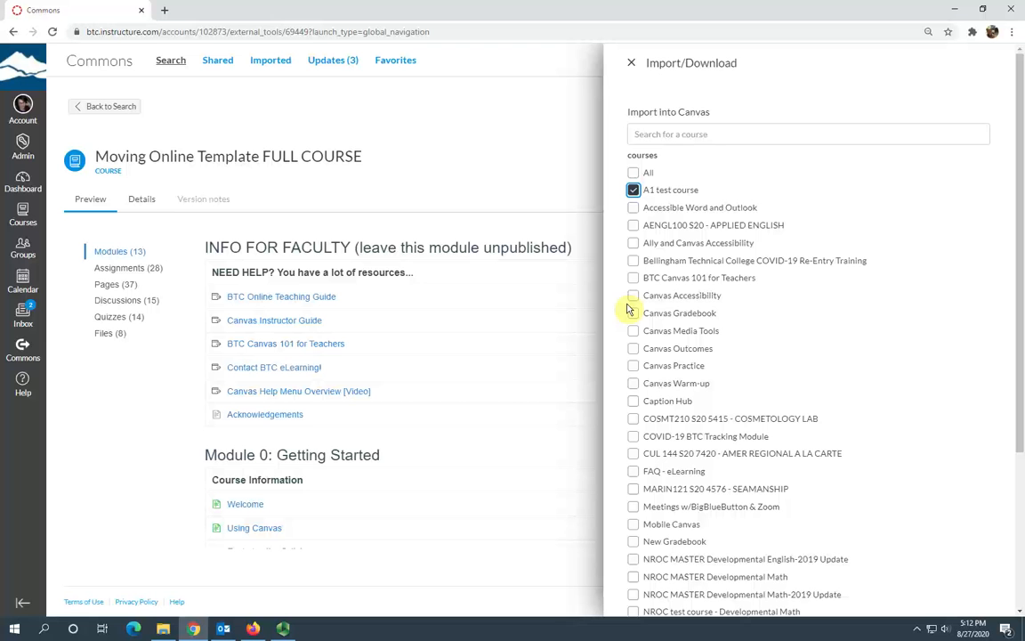
{"action": "mouse_move", "coordinate": [1004, 352]}
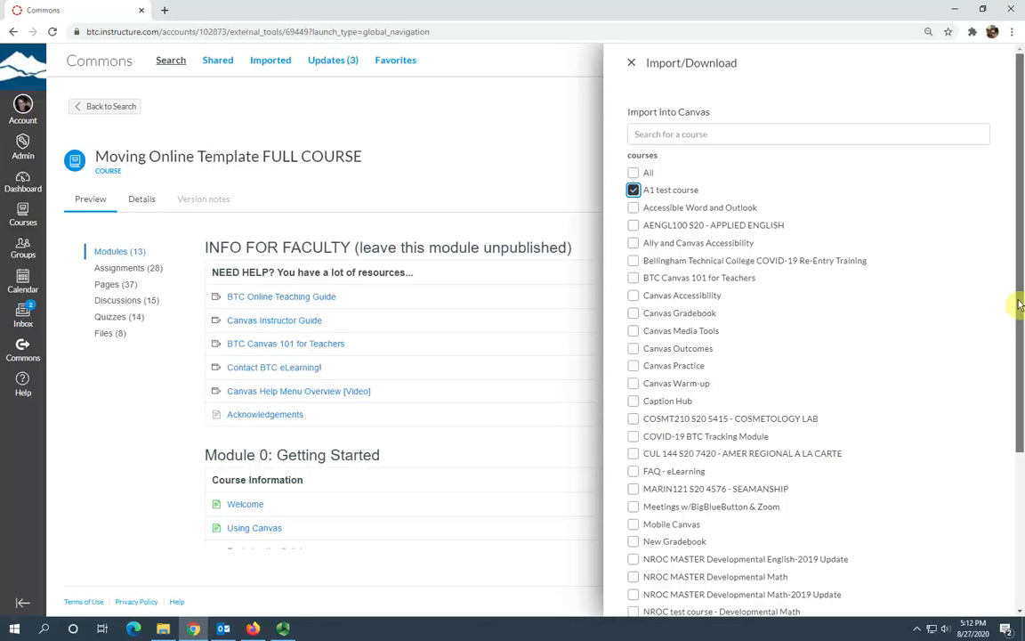
{"action": "scroll", "scroll_direction": "down", "scroll_amount": 3}
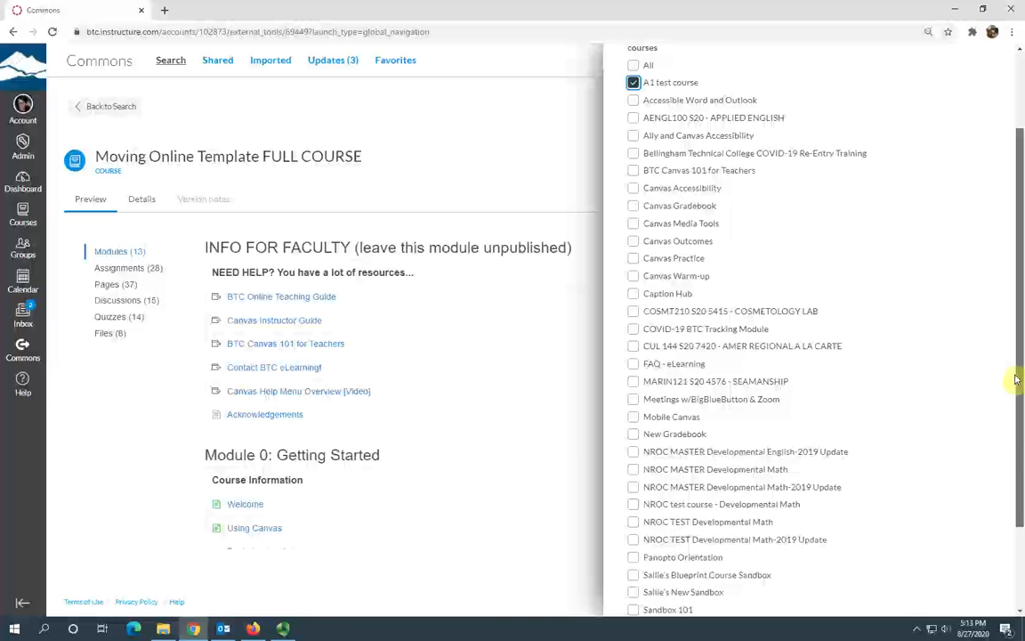
{"action": "scroll", "scroll_direction": "down", "scroll_amount": 3}
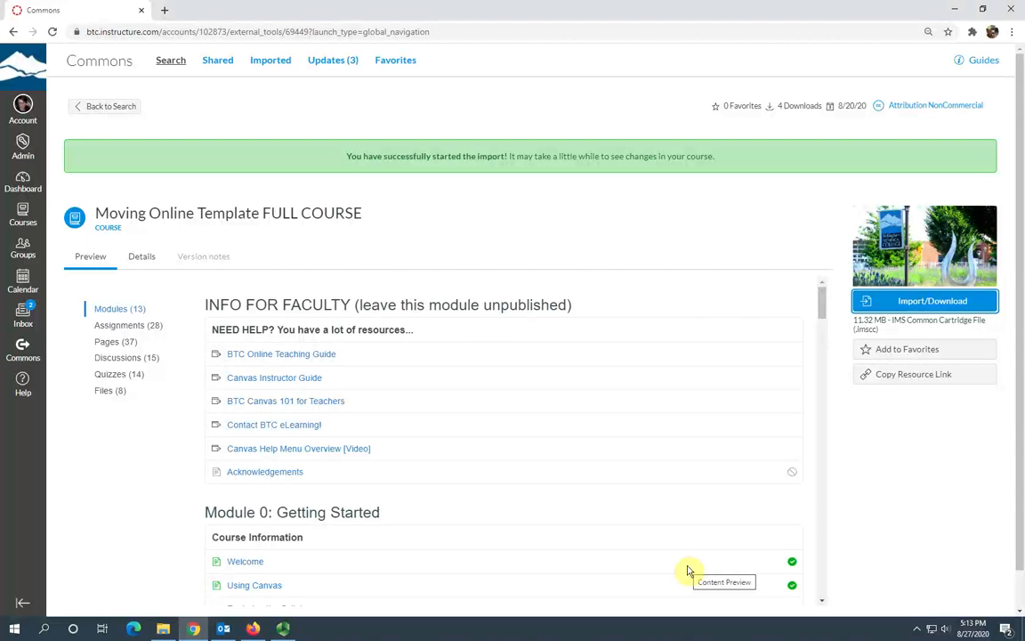
{"action": "mouse_move", "coordinate": [556, 168]}
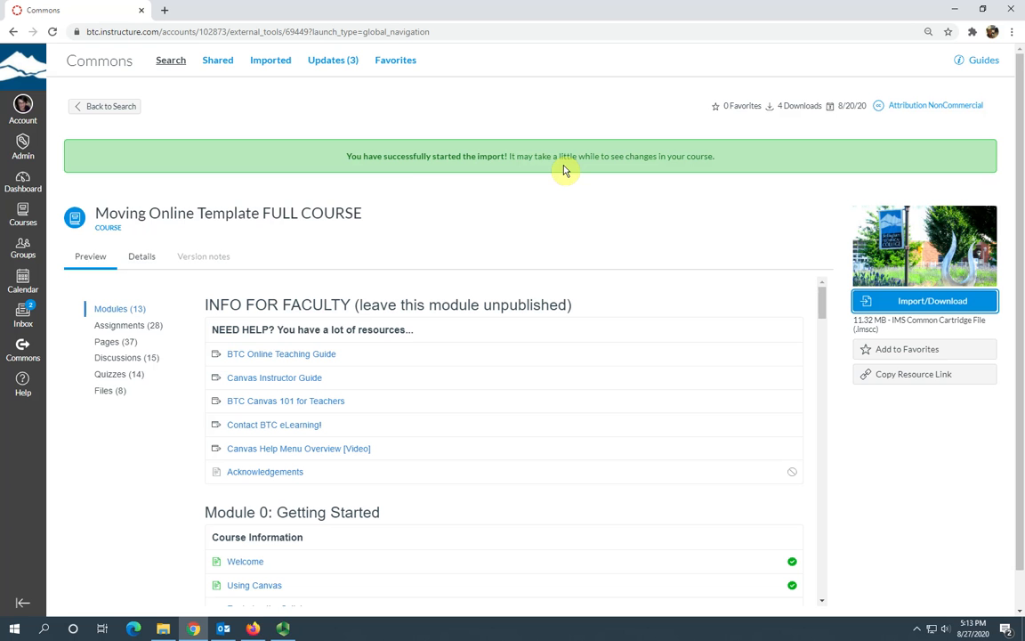
{"action": "mouse_move", "coordinate": [66, 194]}
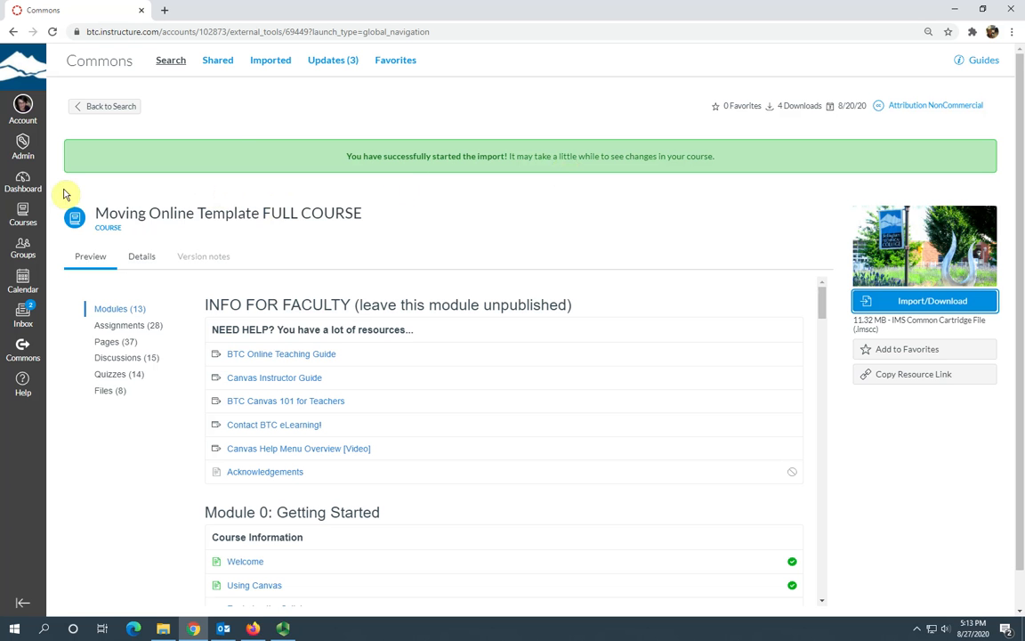
Return to the Canvas dashboard after the import-started confirmation appears.
{"action": "left_click", "coordinate": [21, 178]}
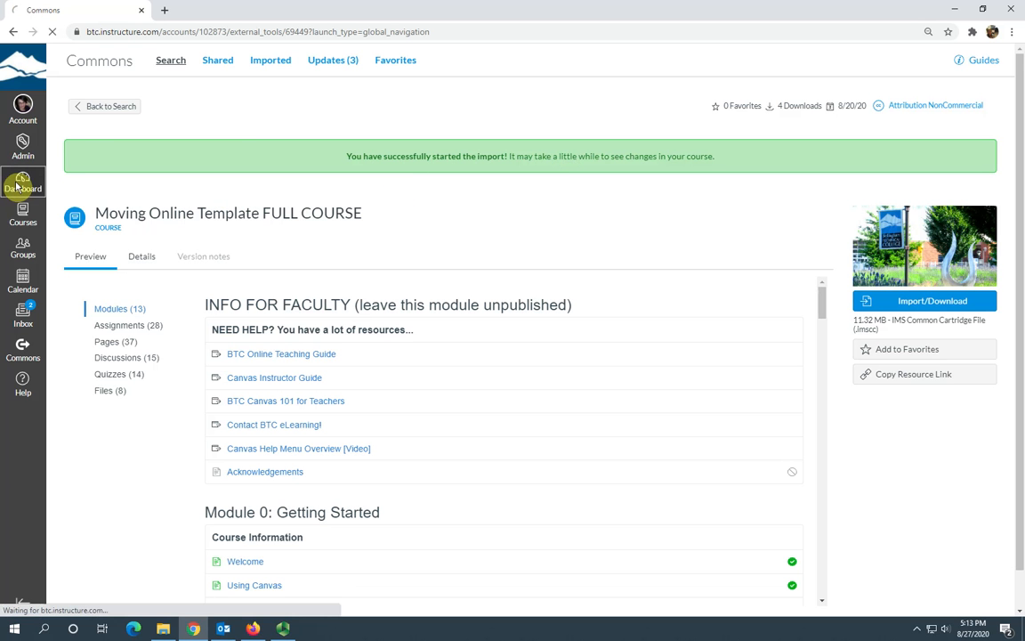
Locate A1 test course under Unpublished Courses on the dashboard and enter it.
{"action": "left_click", "coordinate": [21, 182]}
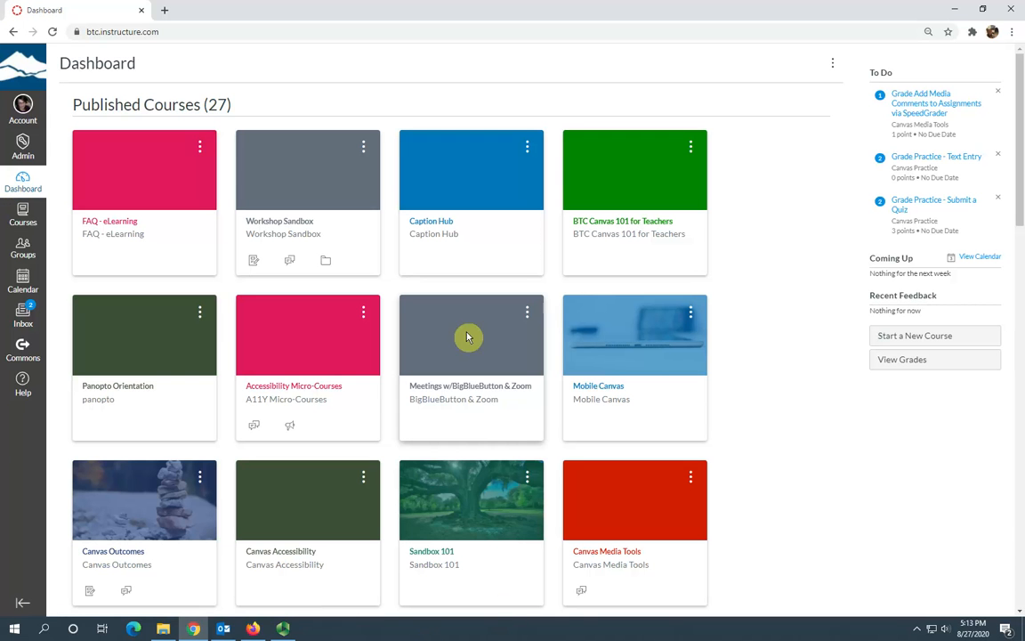
{"action": "mouse_move", "coordinate": [1011, 128]}
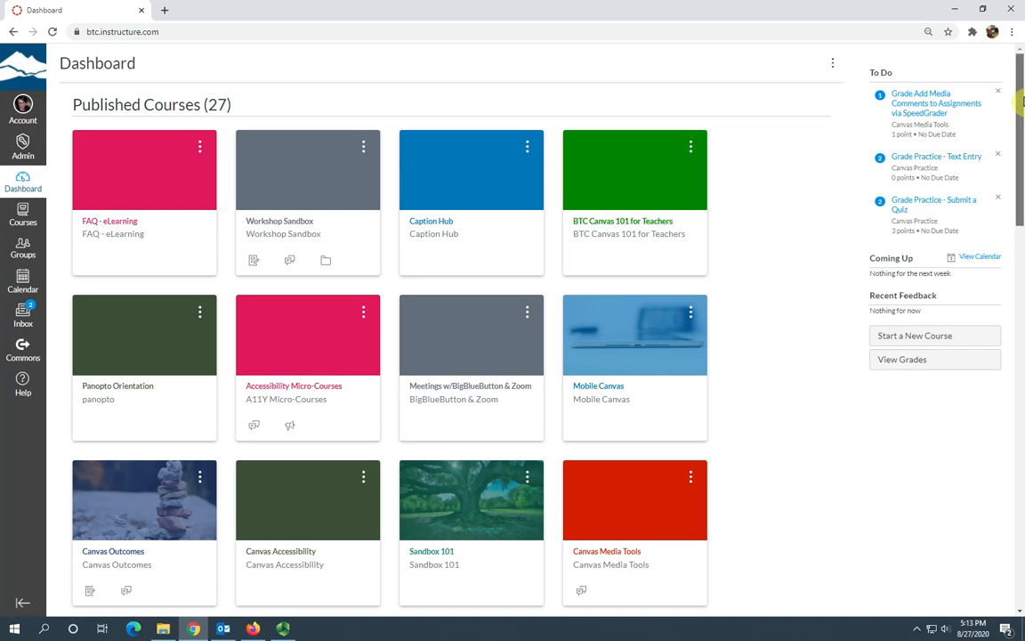
{"action": "scroll", "scroll_direction": "down", "scroll_amount": 3}
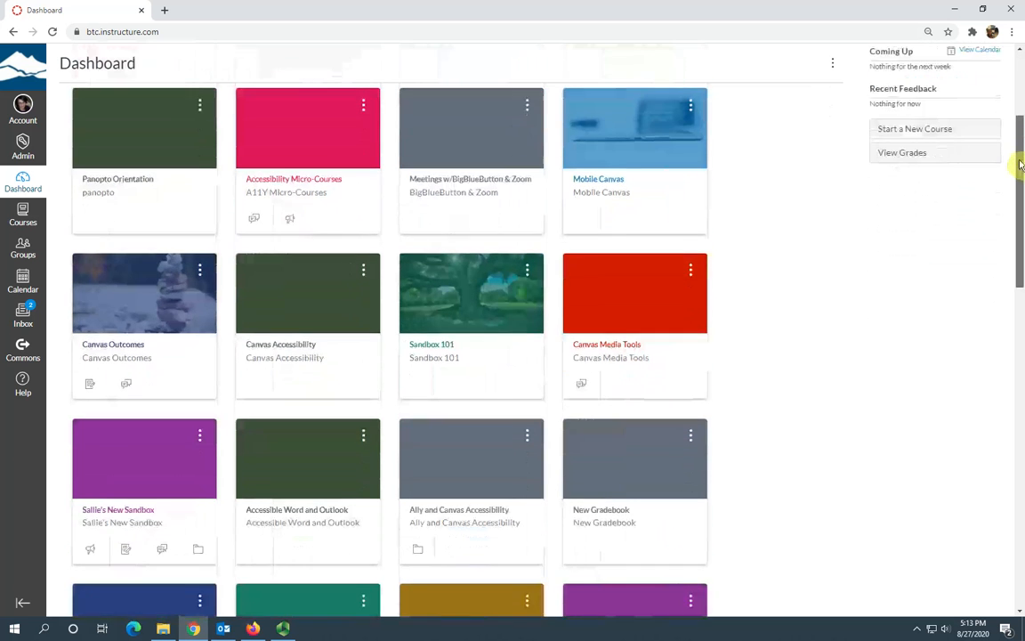
{"action": "scroll", "scroll_direction": "down", "scroll_amount": 3}
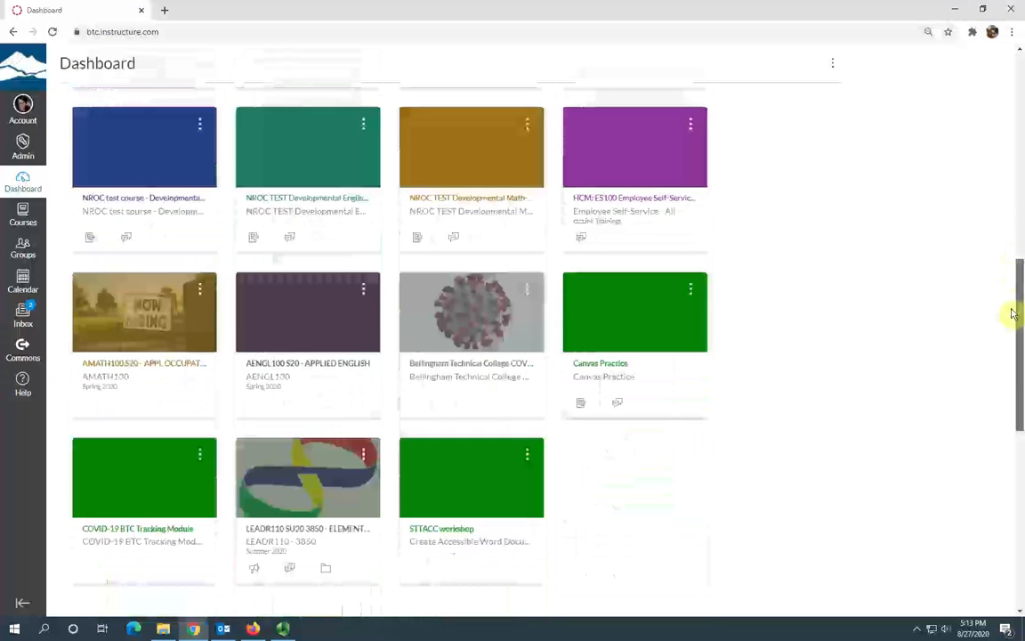
{"action": "scroll", "scroll_direction": "down", "scroll_amount": 3}
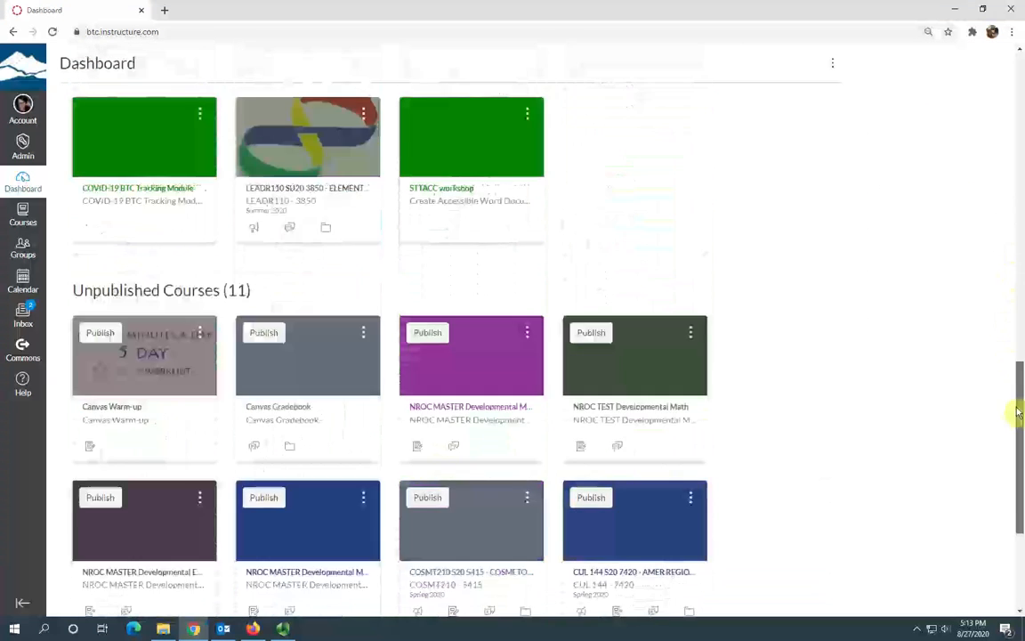
{"action": "scroll", "scroll_direction": "down", "scroll_amount": 3}
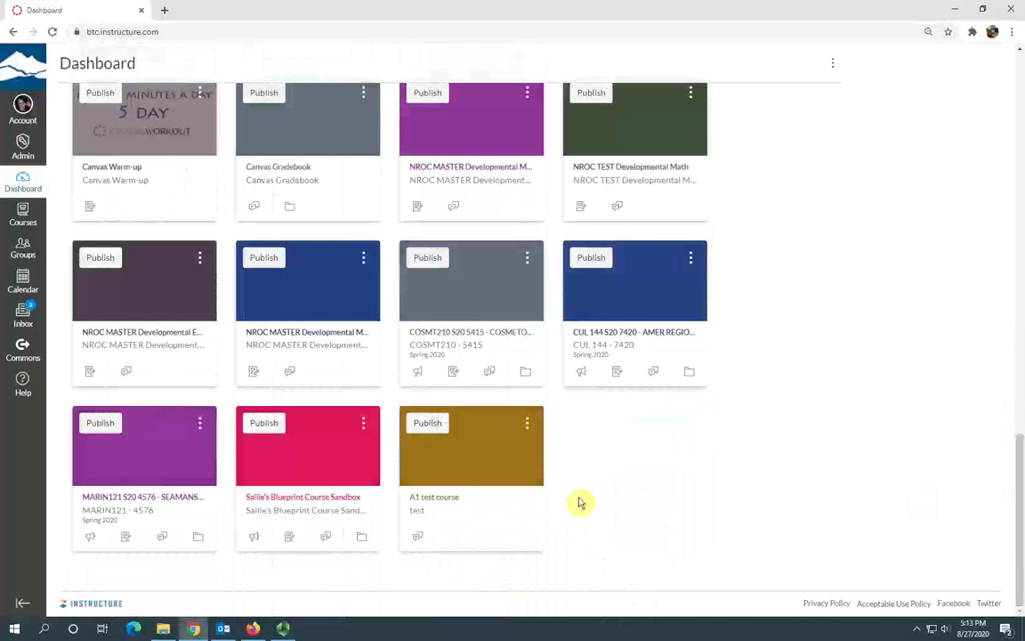
{"action": "left_click", "coordinate": [434, 497]}
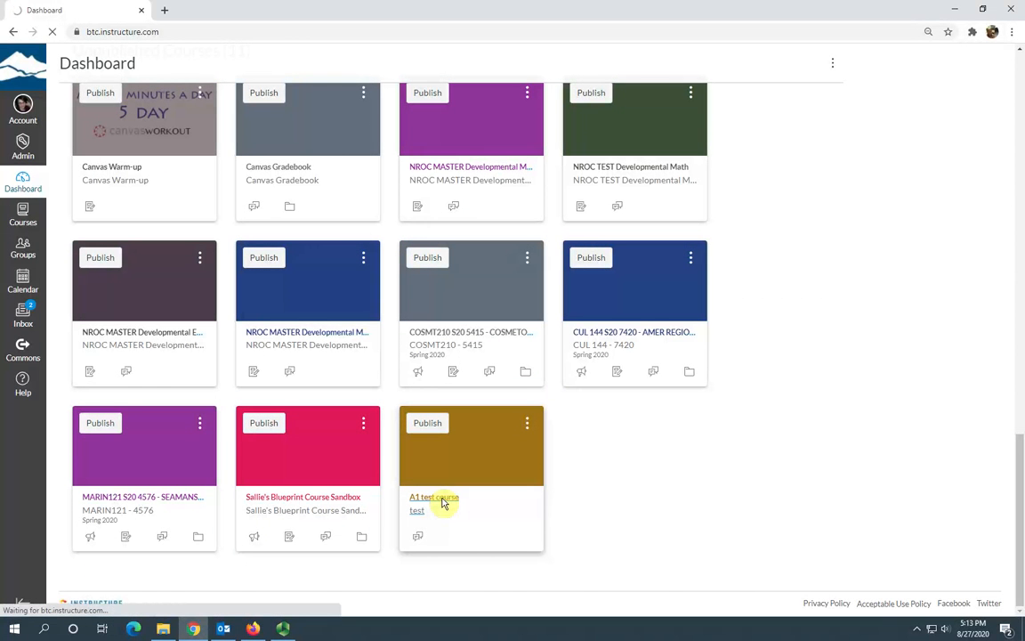
Land on the A1 test course home page, still showing no modules.
{"action": "left_click", "coordinate": [434, 496]}
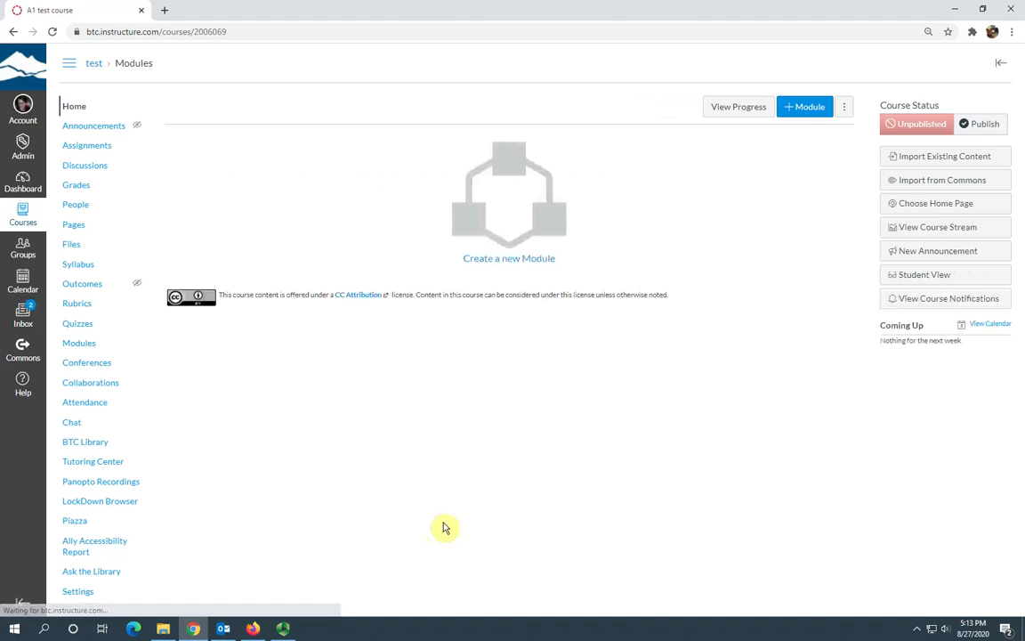
{"action": "mouse_move", "coordinate": [174, 62]}
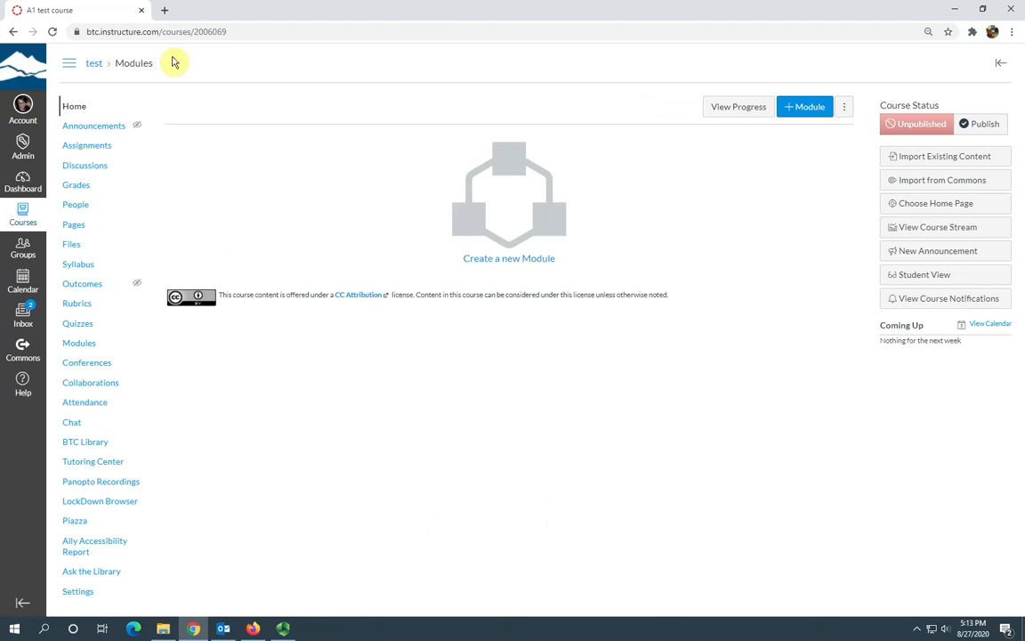
{"action": "mouse_move", "coordinate": [73, 224]}
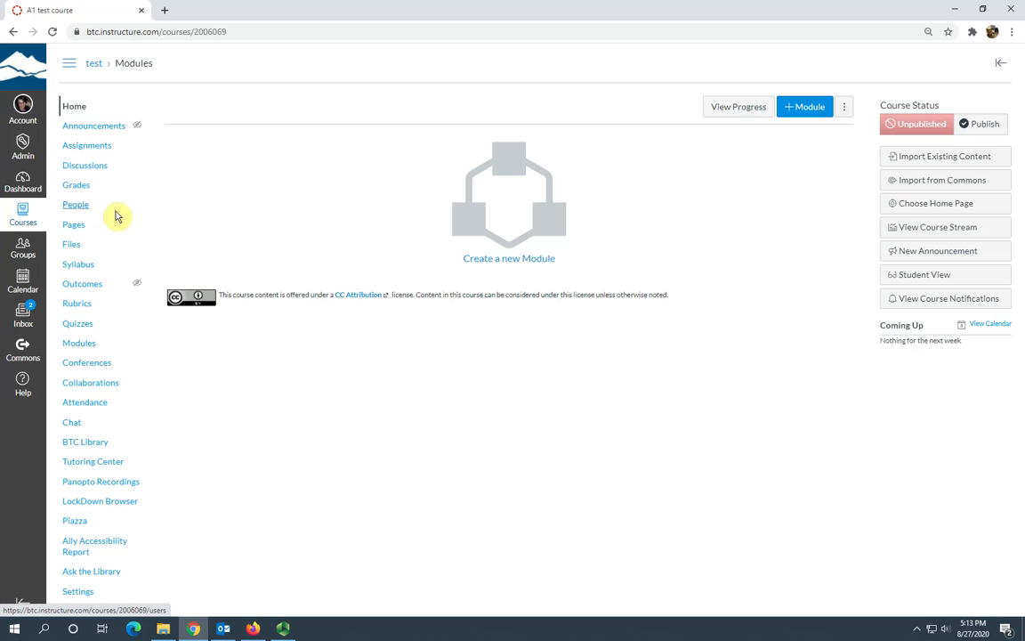
{"action": "mouse_move", "coordinate": [78, 341]}
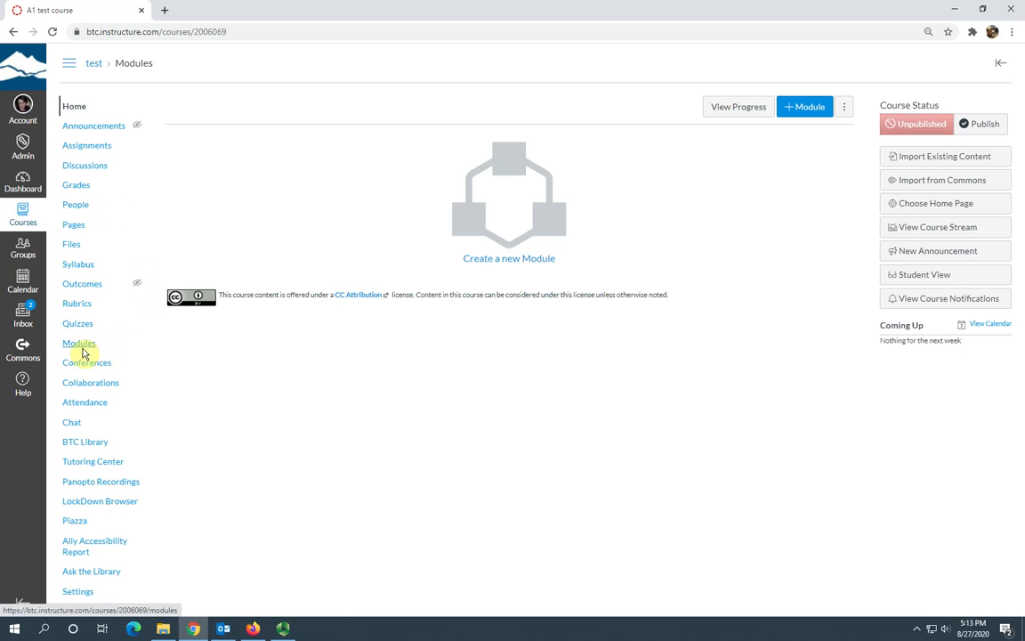
Review the imported Info for Faculty and Module 0 items and show the Welcome item's options menu.
{"action": "left_click", "coordinate": [78, 341]}
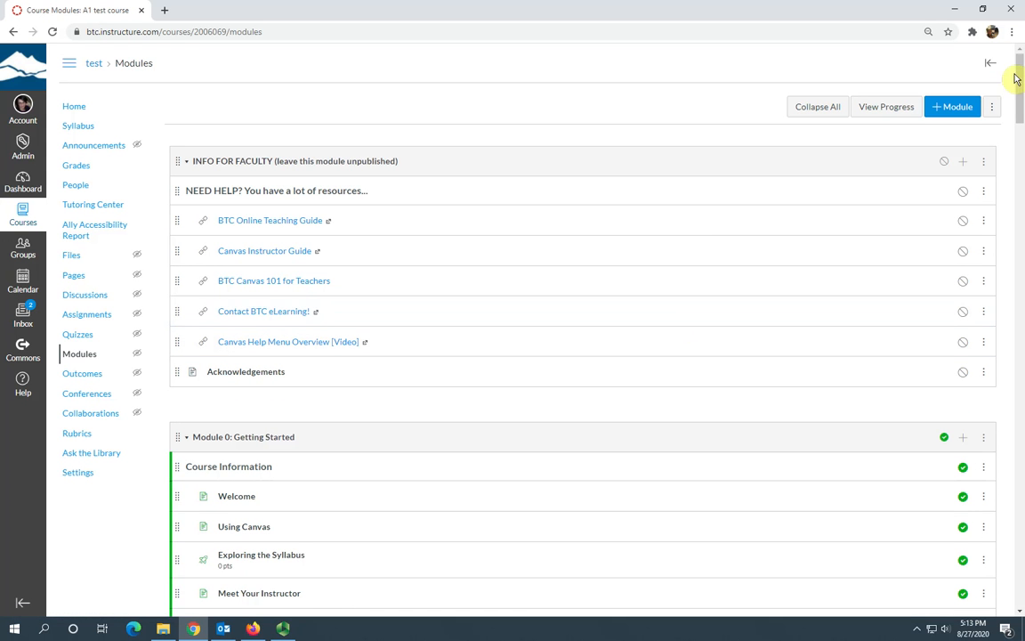
{"action": "scroll", "scroll_direction": "down", "scroll_amount": 3}
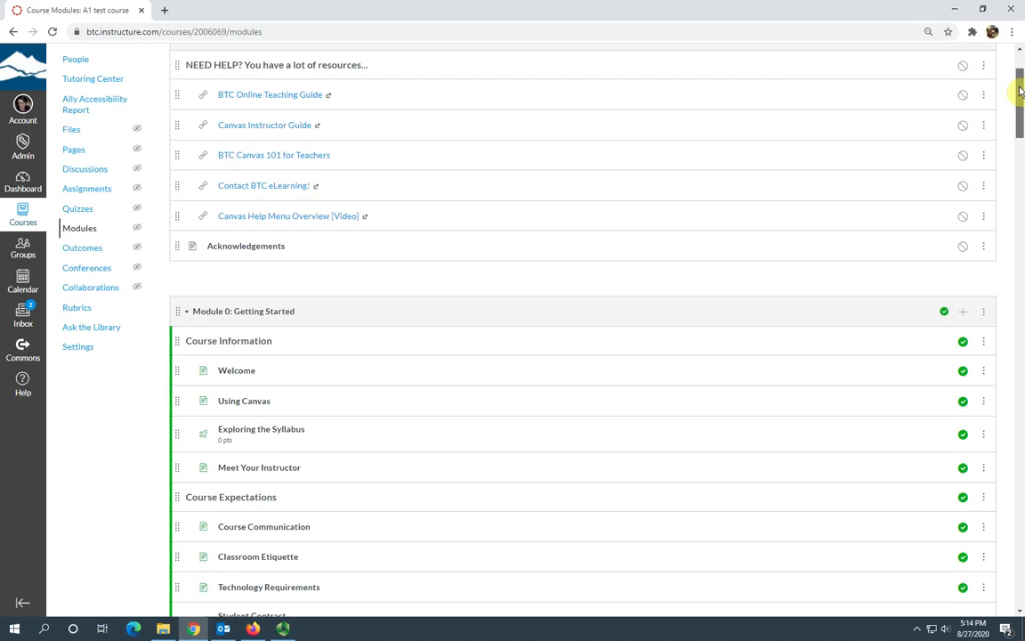
{"action": "scroll", "scroll_direction": "down", "scroll_amount": 3}
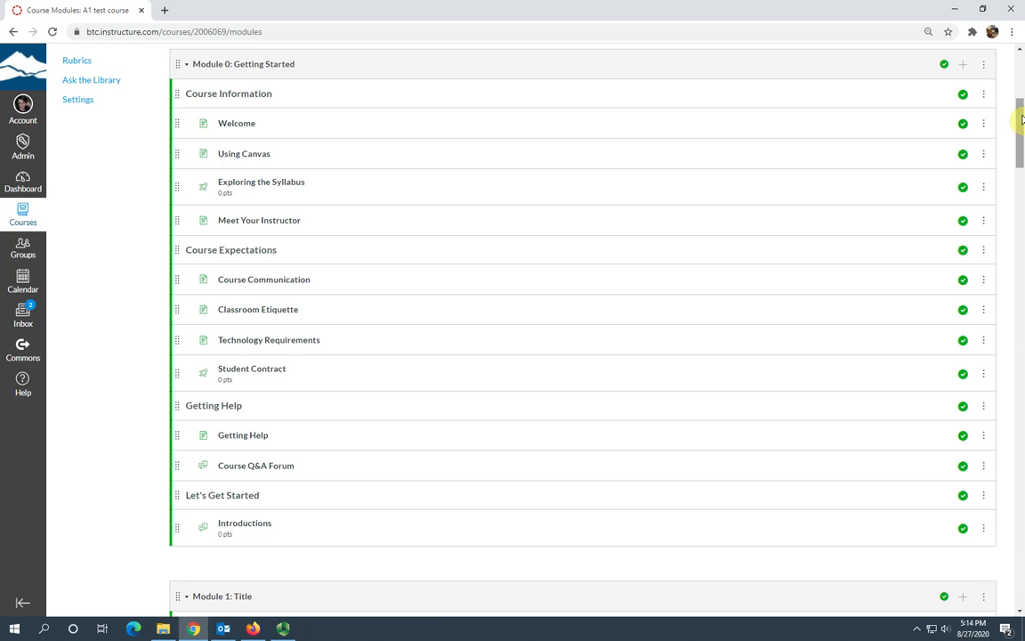
{"action": "mouse_move", "coordinate": [311, 95]}
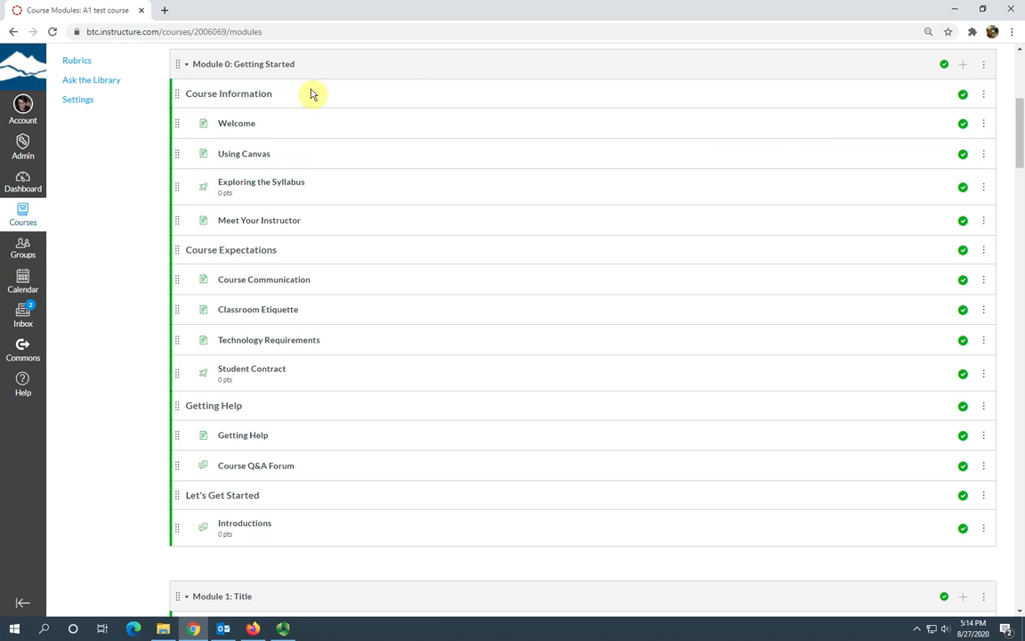
{"action": "mouse_move", "coordinate": [157, 356]}
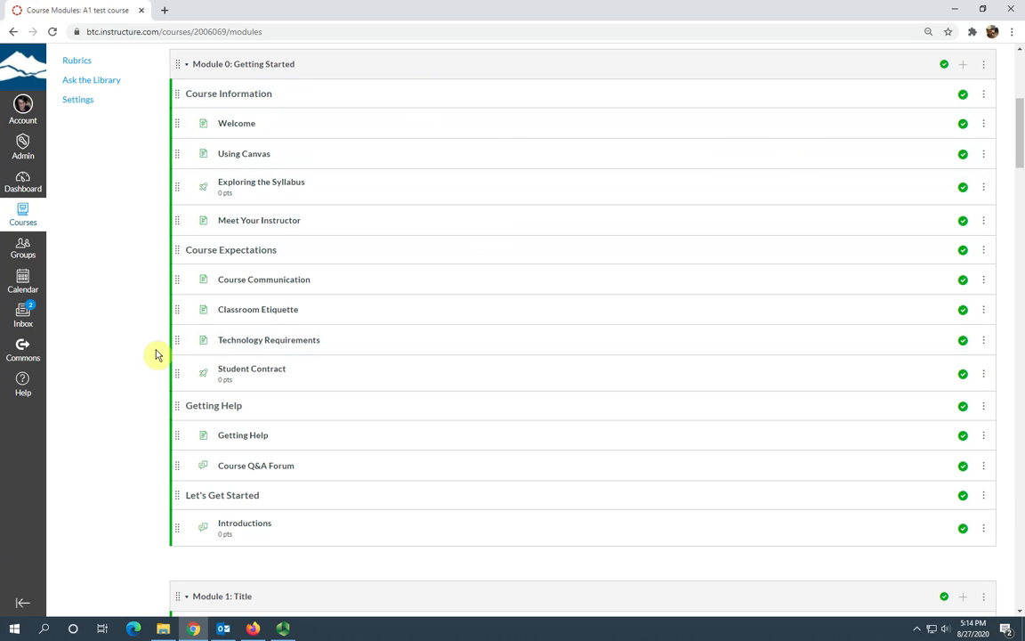
{"action": "mouse_move", "coordinate": [602, 187]}
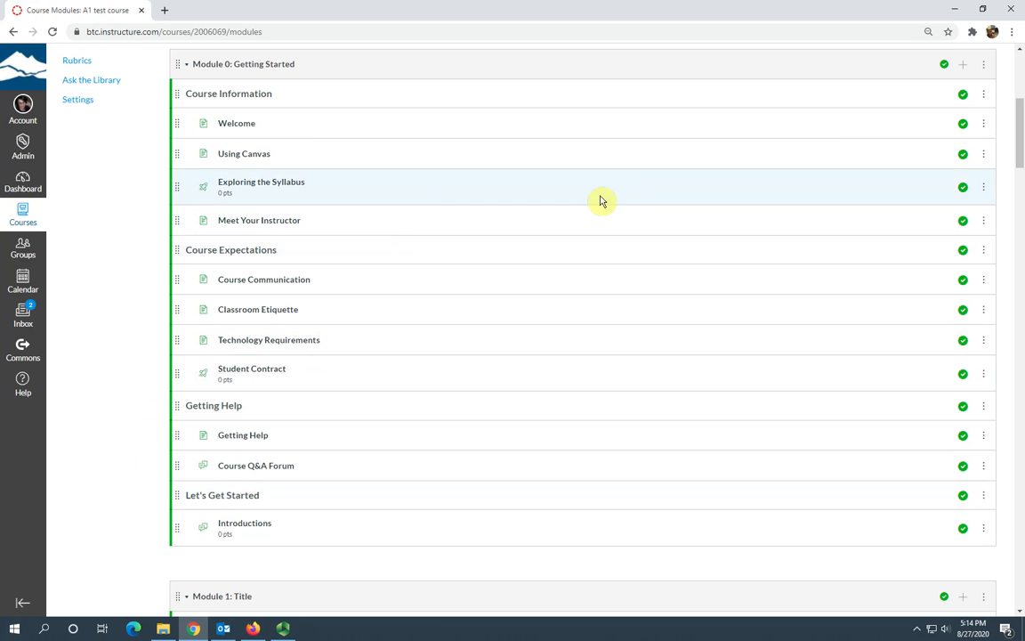
{"action": "mouse_move", "coordinate": [189, 257]}
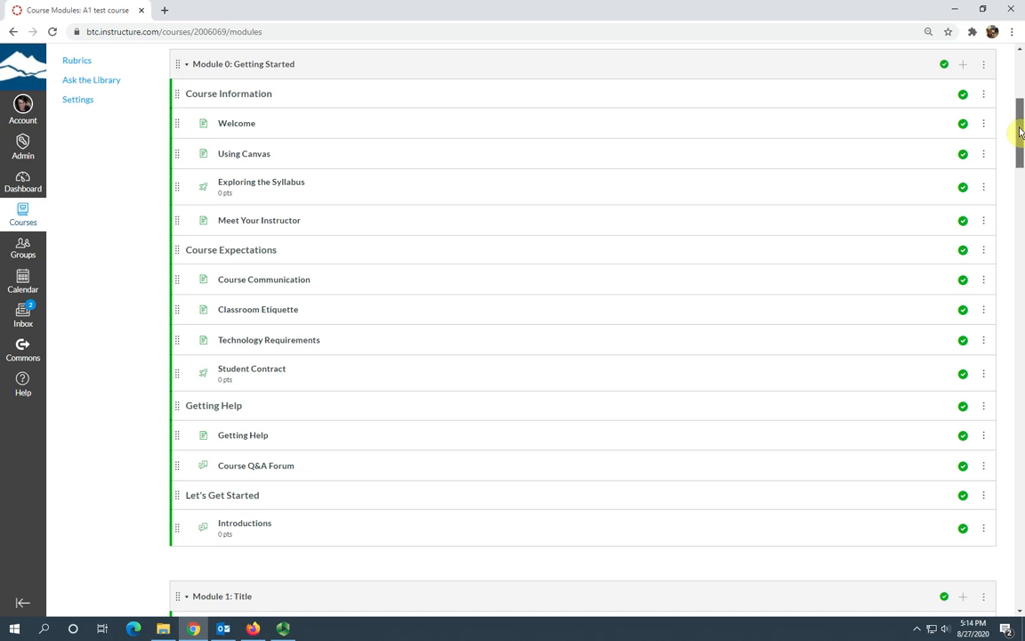
{"action": "scroll", "scroll_direction": "up", "scroll_amount": 3}
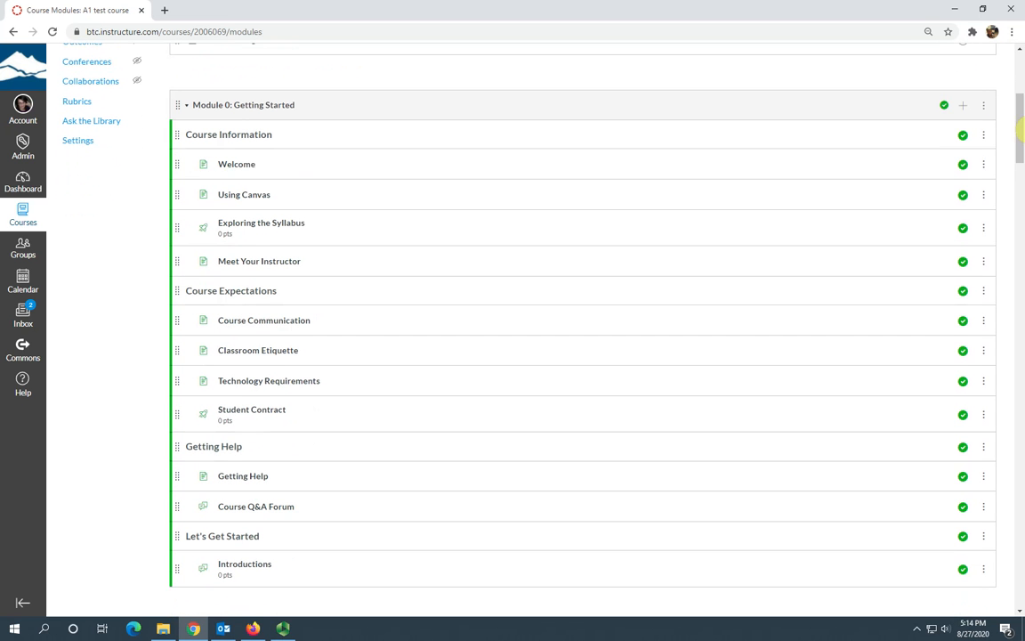
{"action": "left_click", "coordinate": [983, 164]}
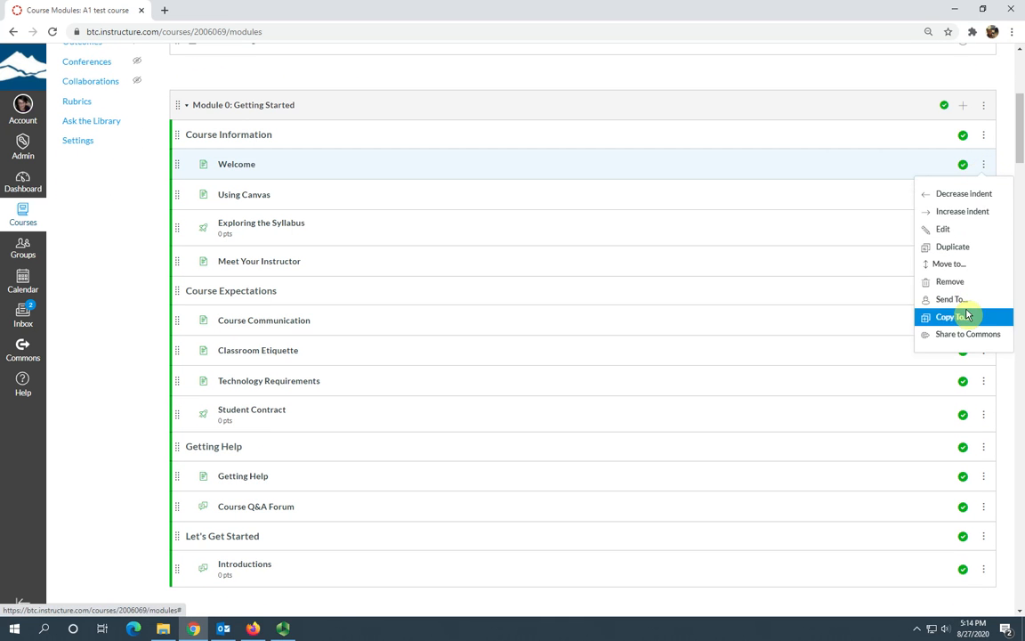
{"action": "mouse_move", "coordinate": [950, 281]}
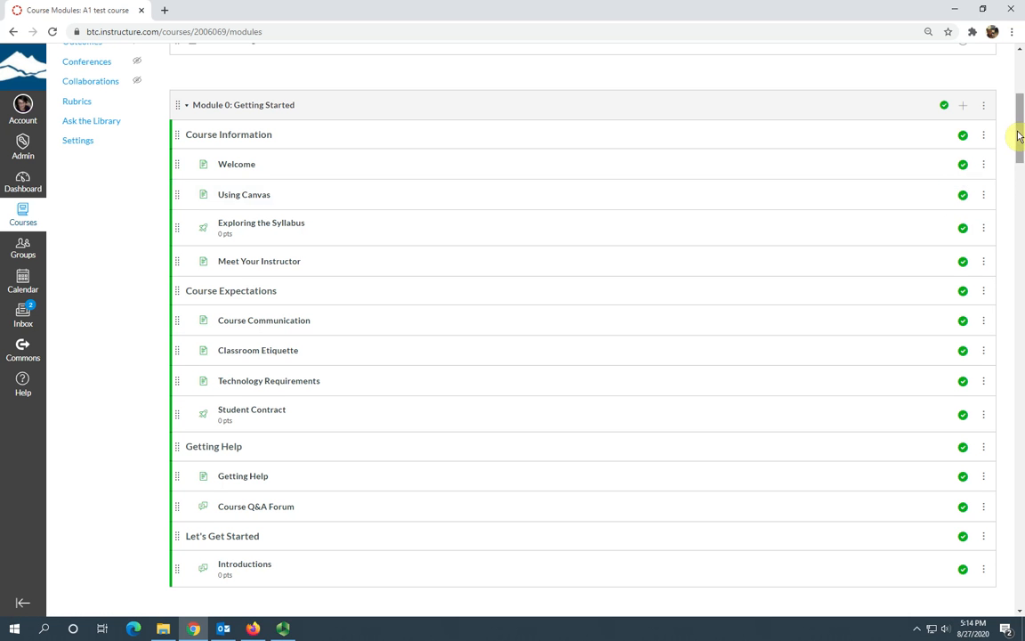
{"action": "scroll", "scroll_direction": "down", "scroll_amount": 3}
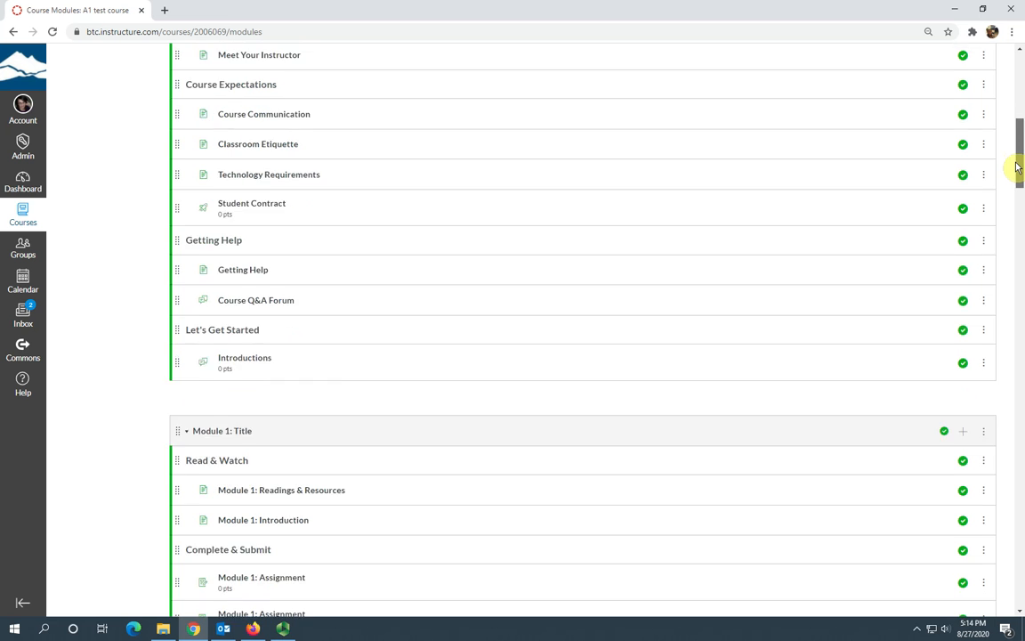
{"action": "scroll", "scroll_direction": "down", "scroll_amount": 3}
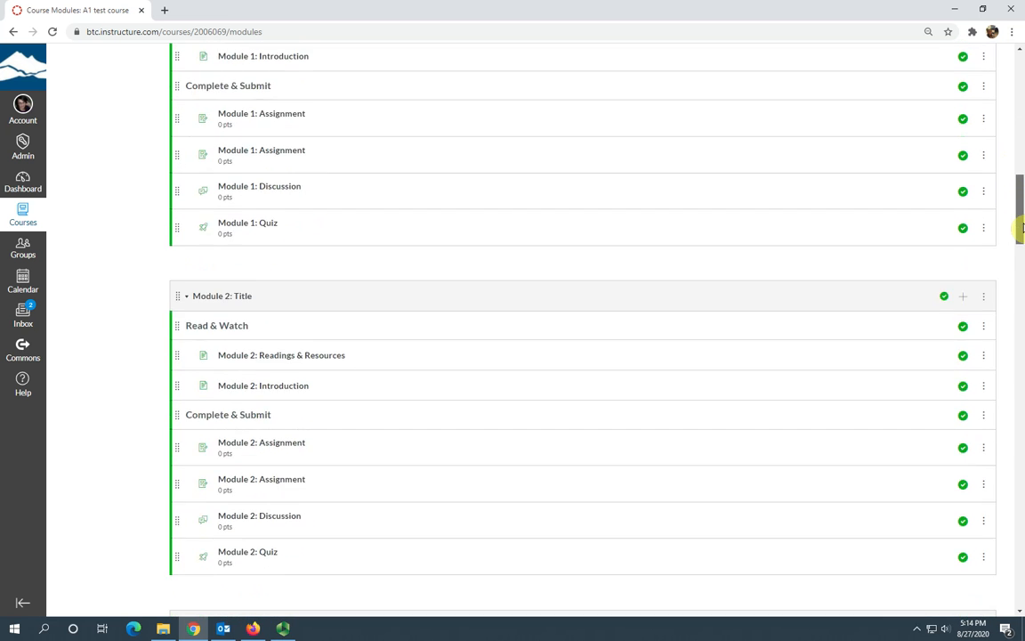
{"action": "scroll", "scroll_direction": "down", "scroll_amount": 3}
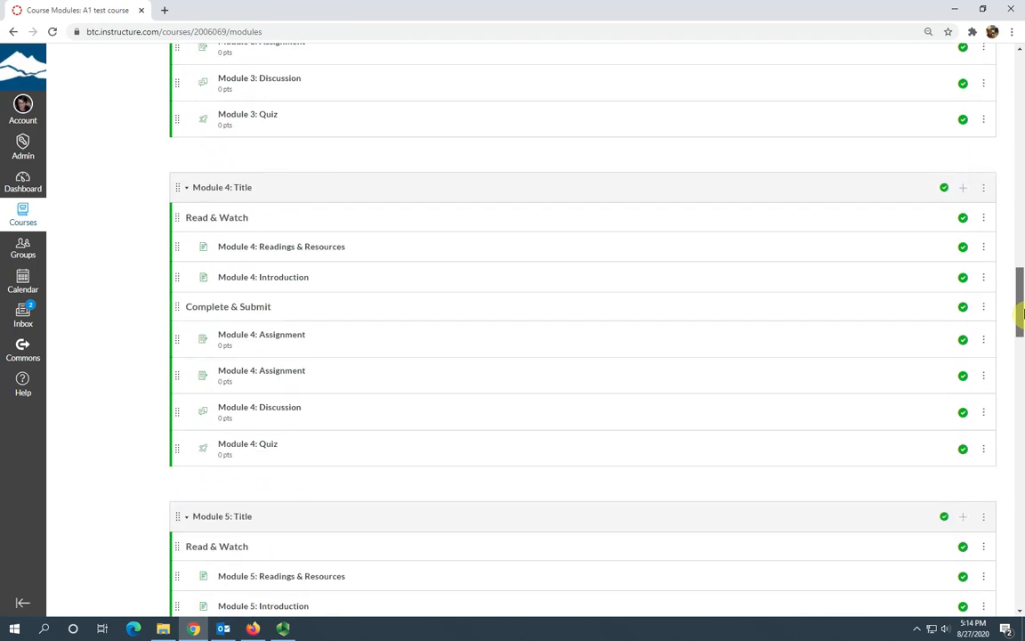
{"action": "scroll", "scroll_direction": "down", "scroll_amount": 3}
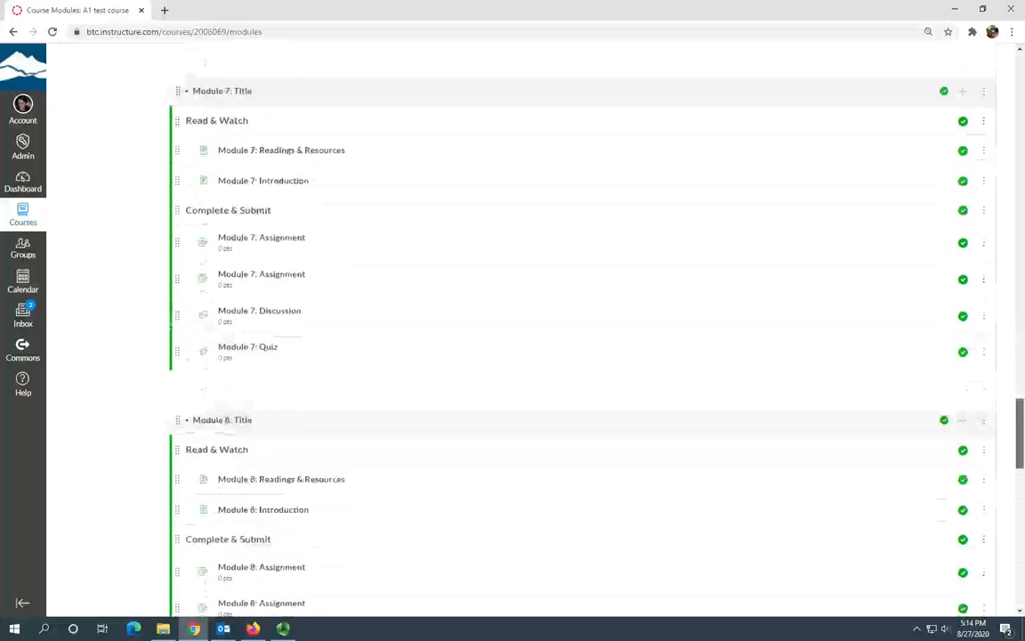
{"action": "scroll", "scroll_direction": "down", "scroll_amount": 3}
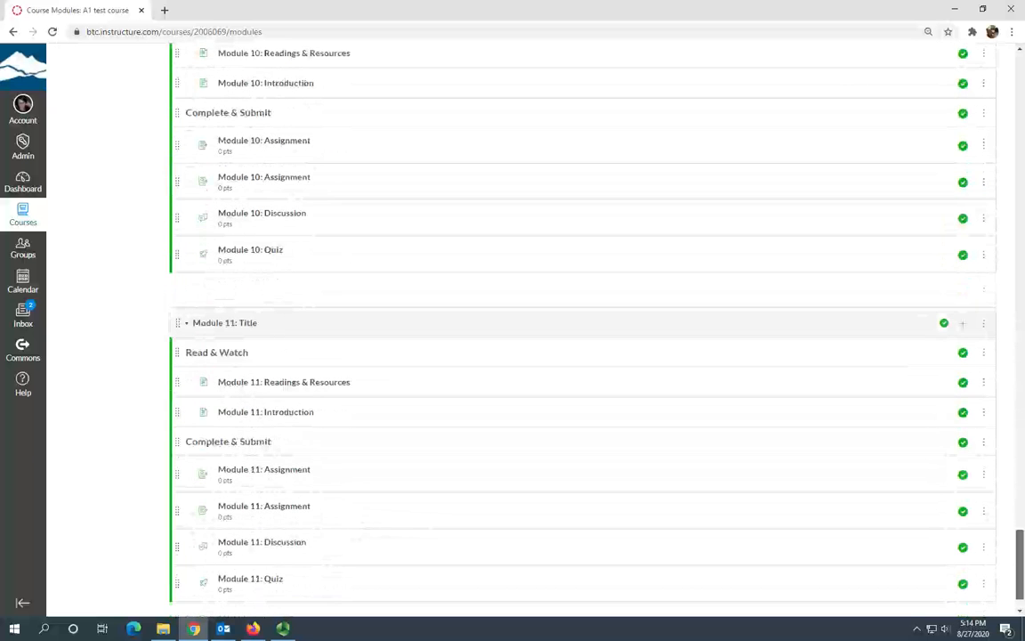
{"action": "scroll", "scroll_direction": "up", "scroll_amount": 3}
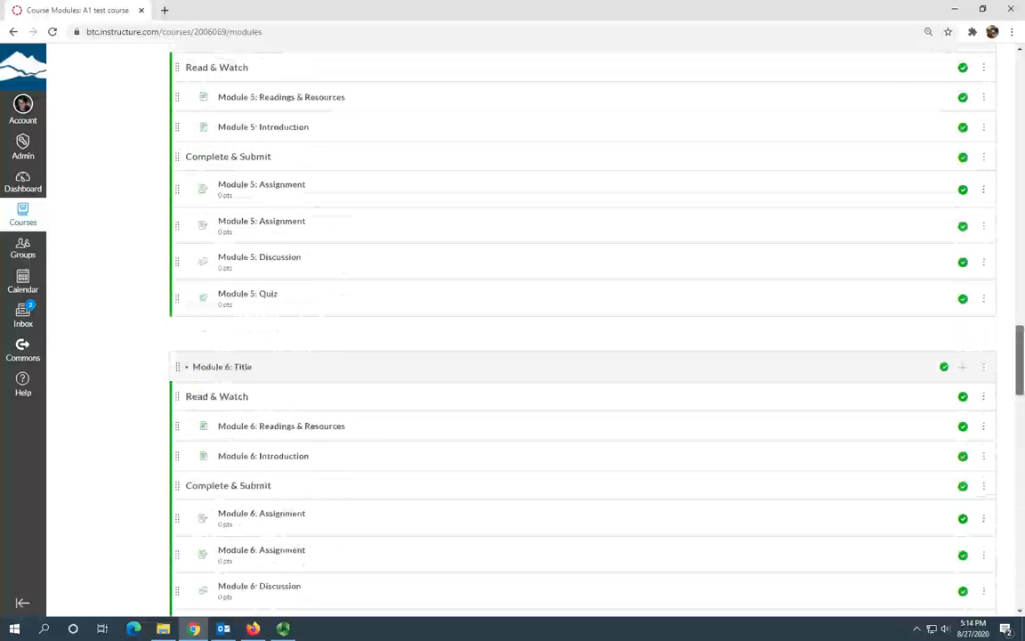
{"action": "left_click", "coordinate": [817, 107]}
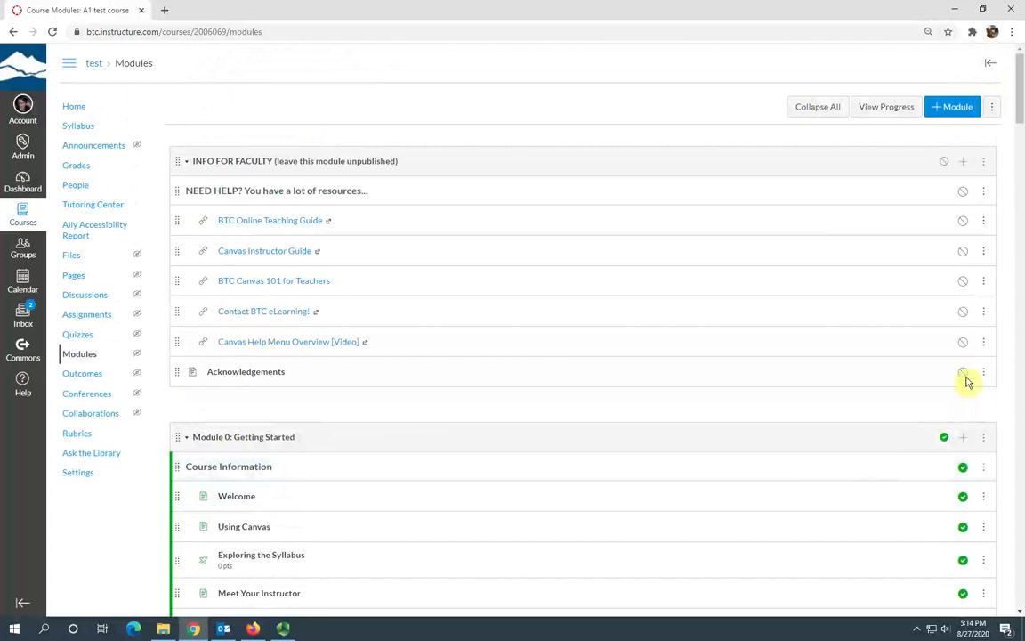
{"action": "mouse_move", "coordinate": [491, 335]}
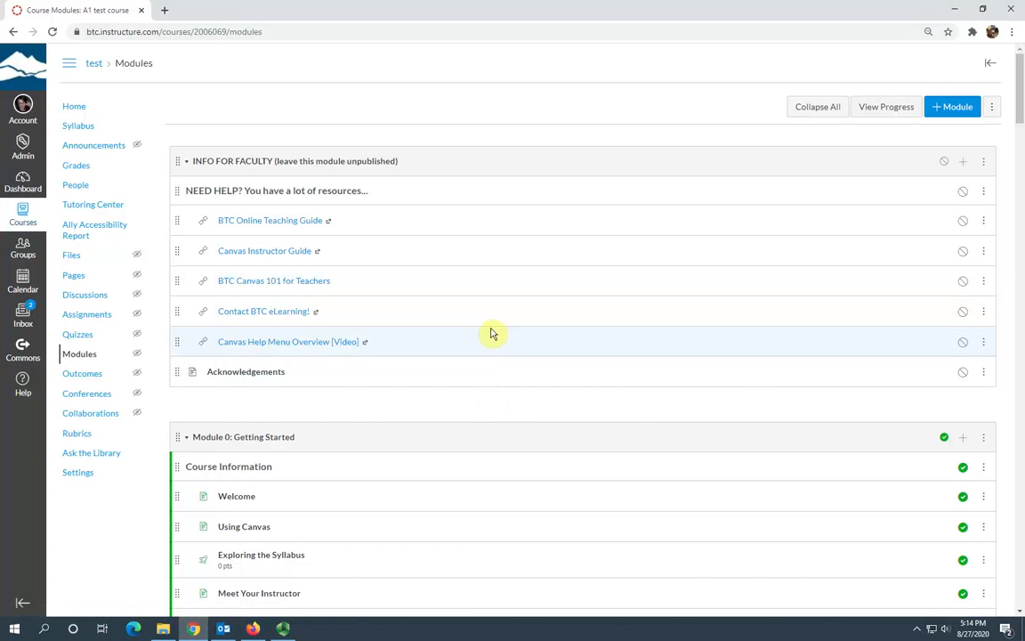
{"action": "mouse_move", "coordinate": [448, 434]}
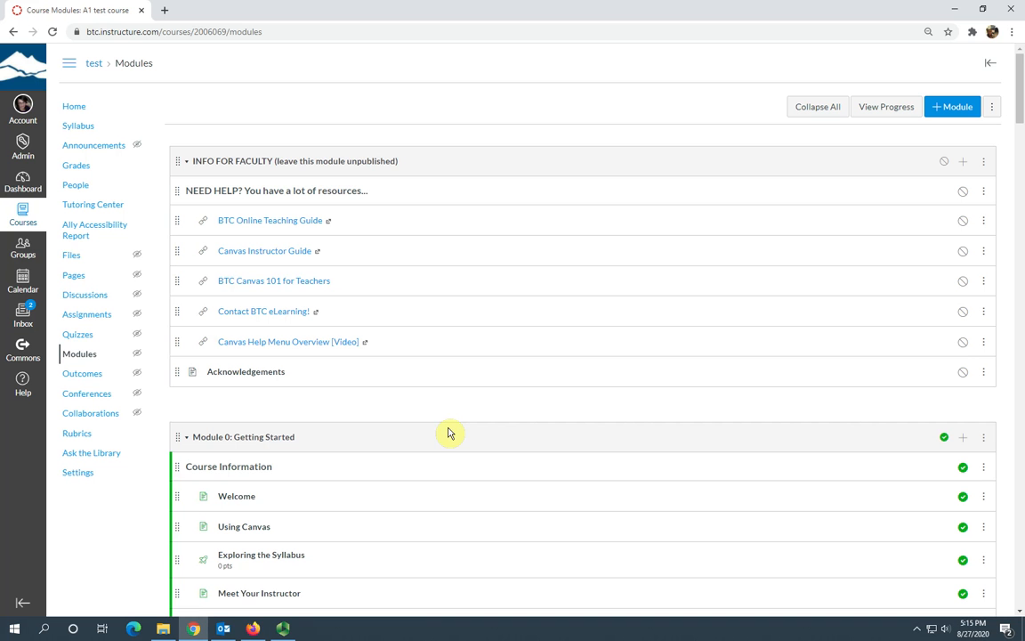
{"action": "mouse_move", "coordinate": [555, 212]}
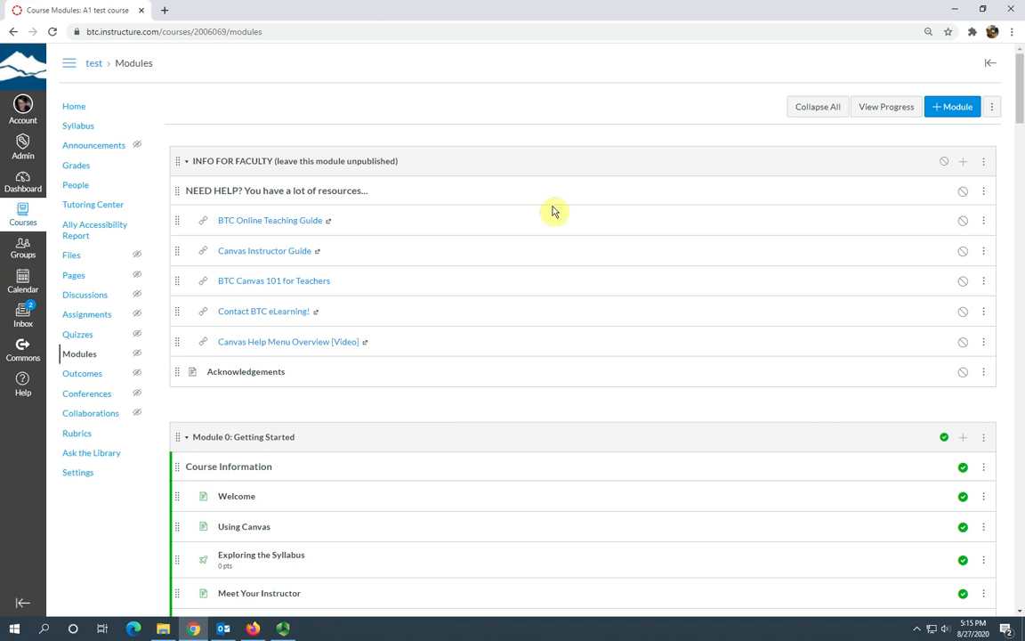